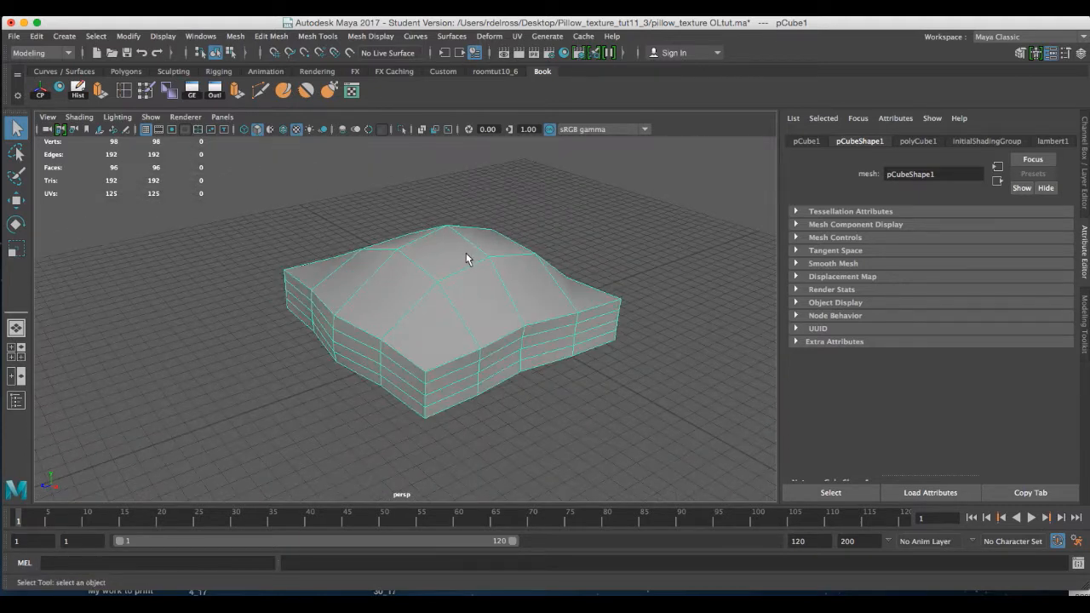
# Assign the pillow mesh a new Lambert material and name it 'pillow'
pyautogui.moveTo(465, 258); pyautogui.dragTo(441, 254)
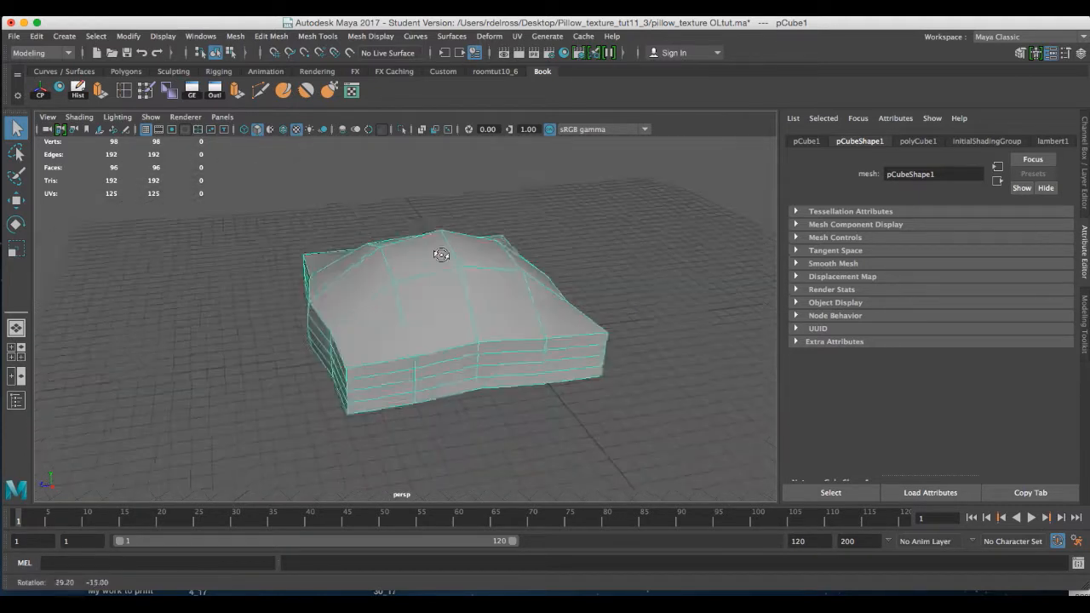
pyautogui.moveTo(441, 253); pyautogui.dragTo(473, 249)
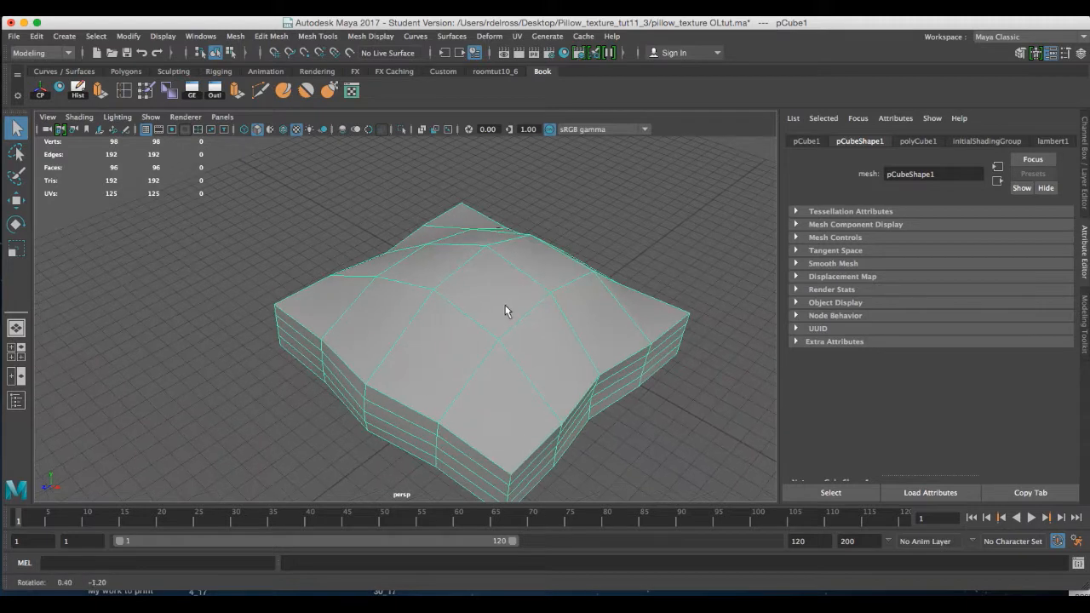
pyautogui.rightClick(506, 311)
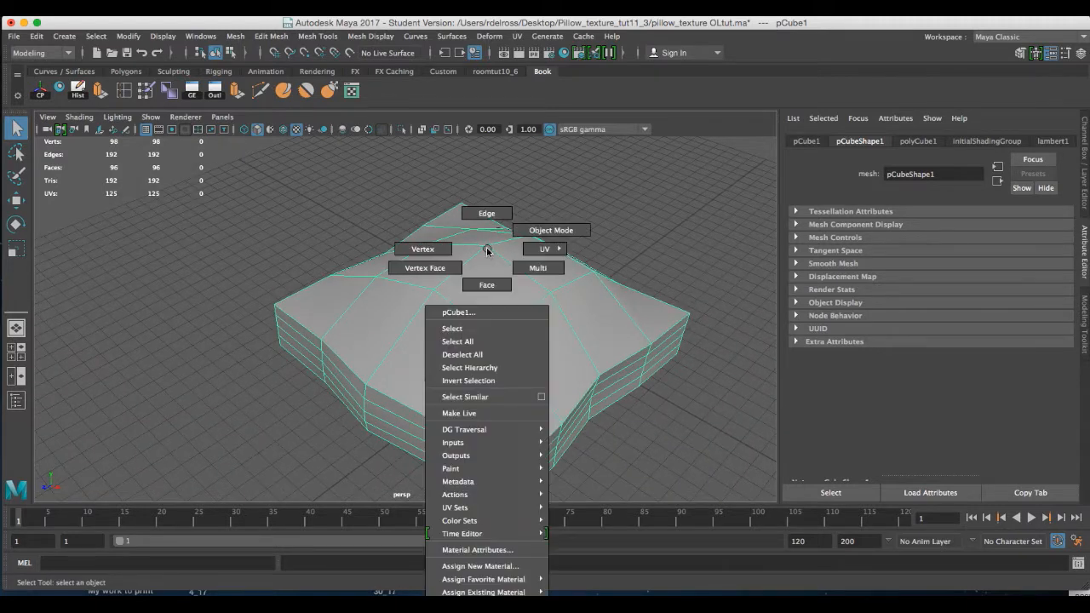
pyautogui.moveTo(480, 566)
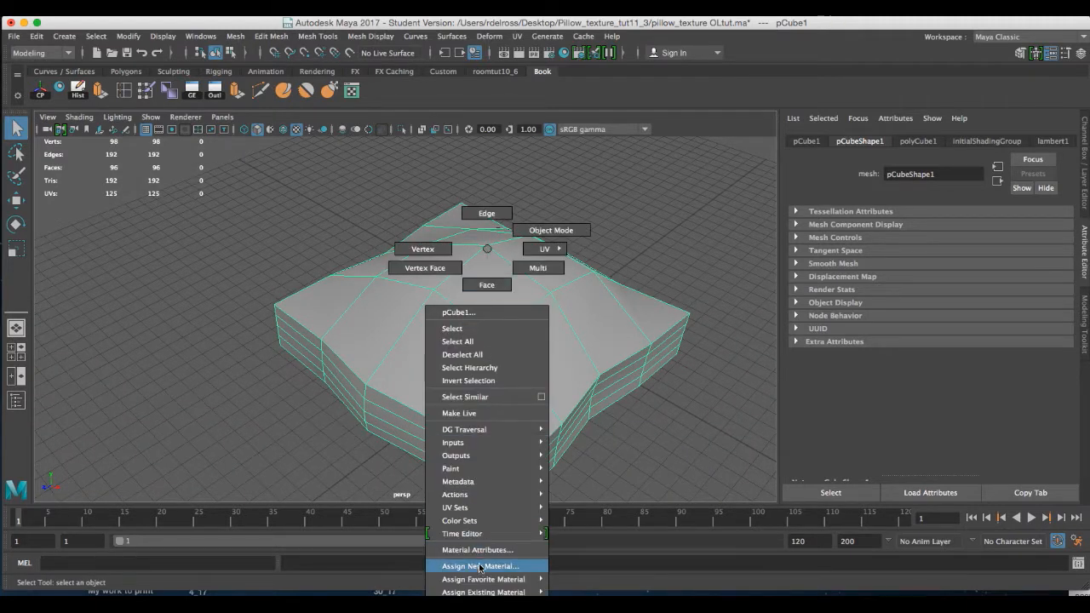
pyautogui.click(479, 565)
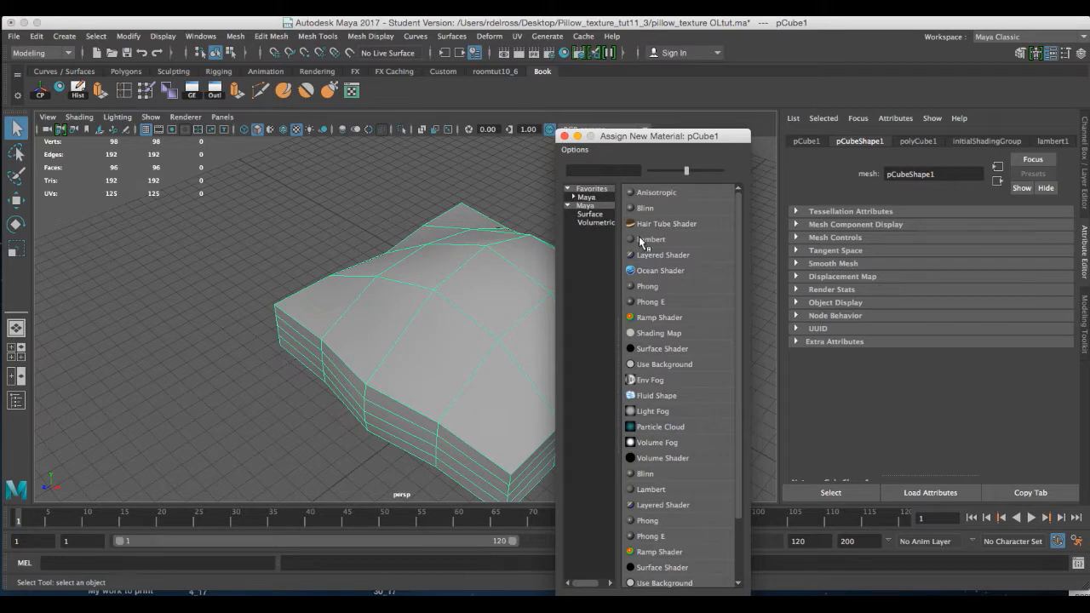
pyautogui.click(651, 239)
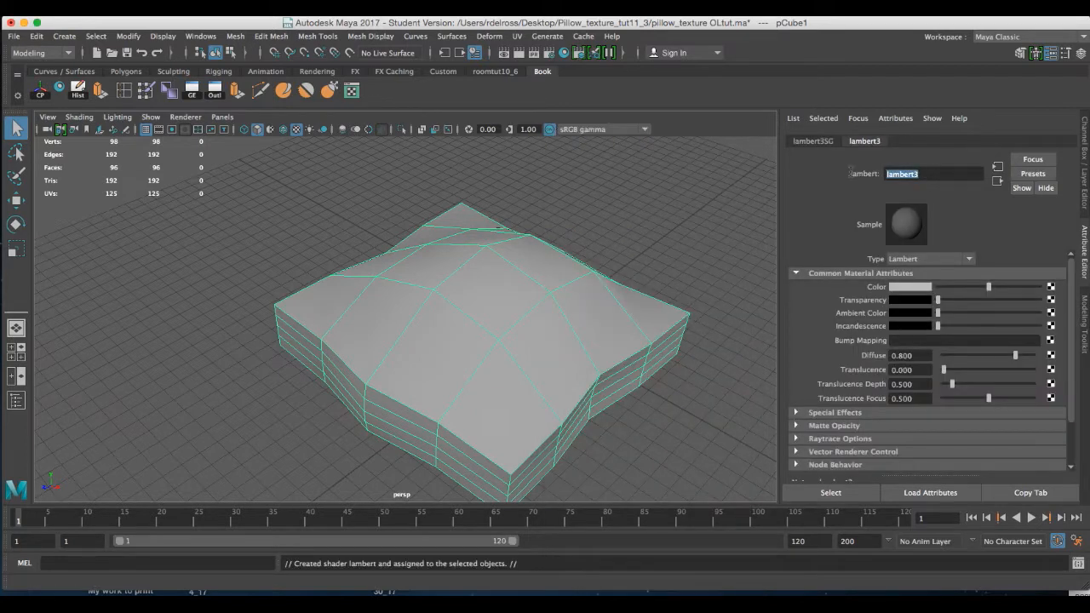
pyautogui.write('pillow')
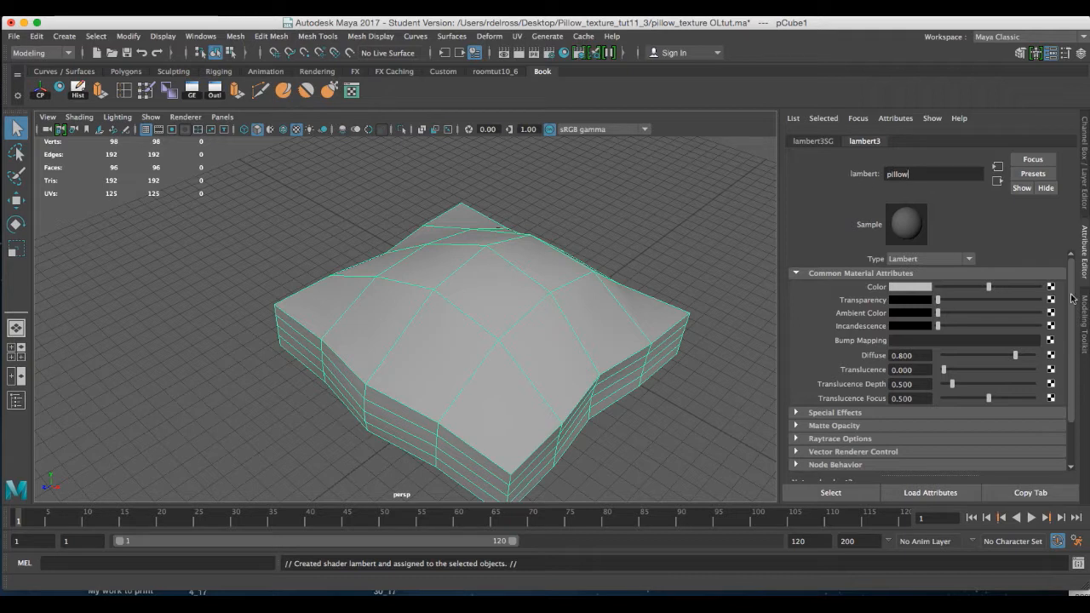
pyautogui.moveTo(906, 292)
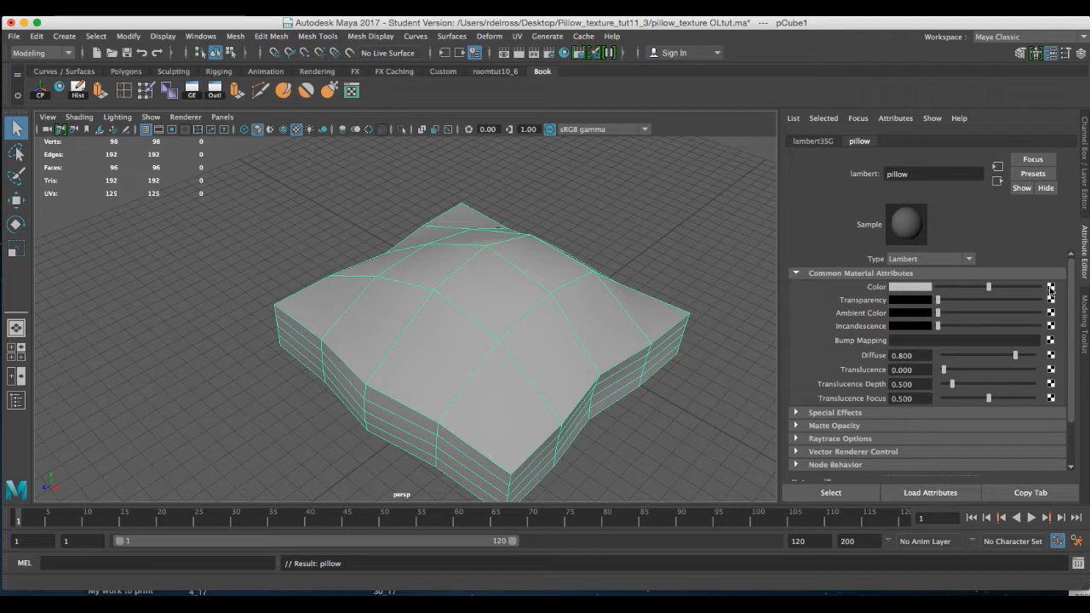
pyautogui.moveTo(1054, 293)
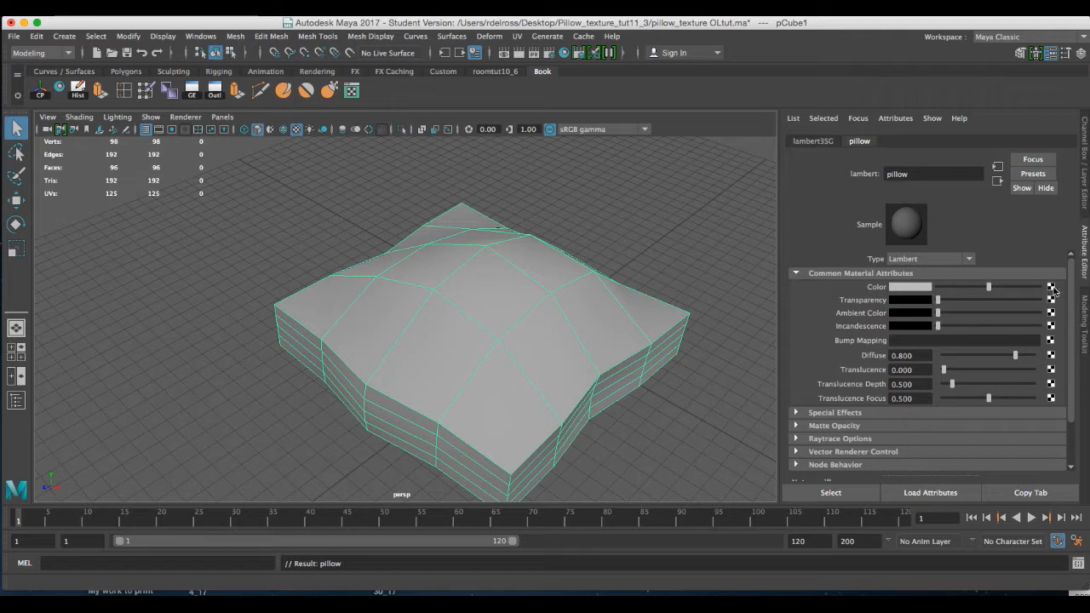
# Connect a Checker texture to the pillow material's Color and orbit to view the pattern
pyautogui.click(1052, 287)
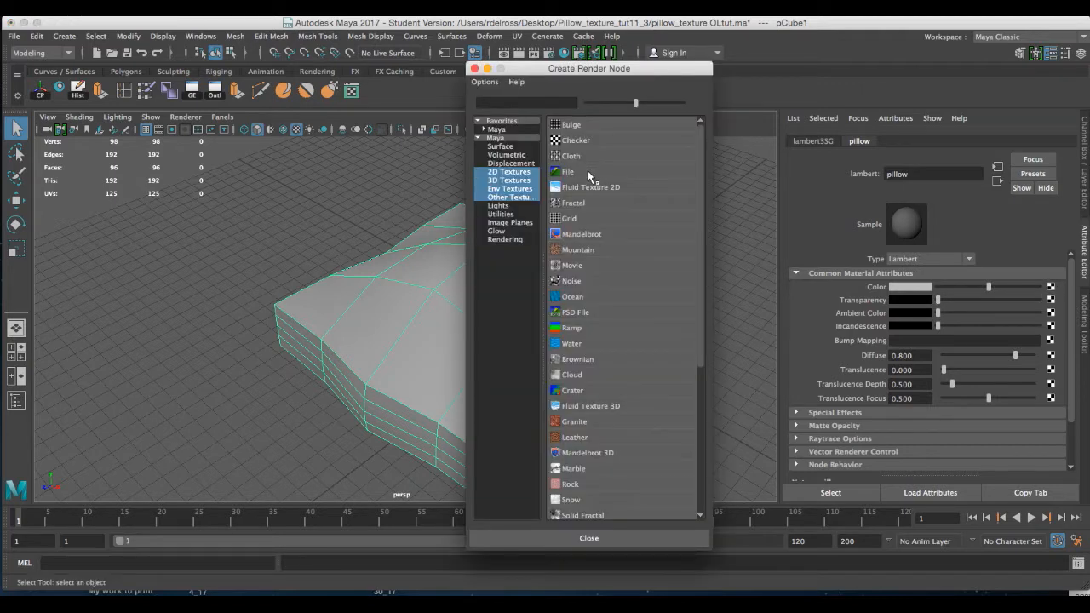
pyautogui.click(575, 139)
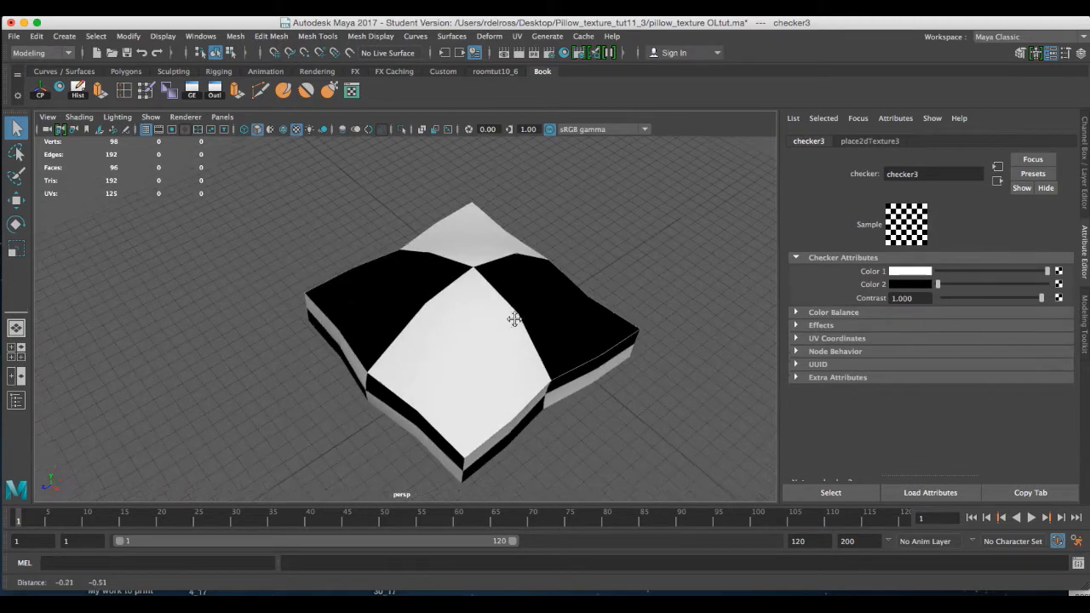
pyautogui.moveTo(514, 319); pyautogui.dragTo(552, 294)
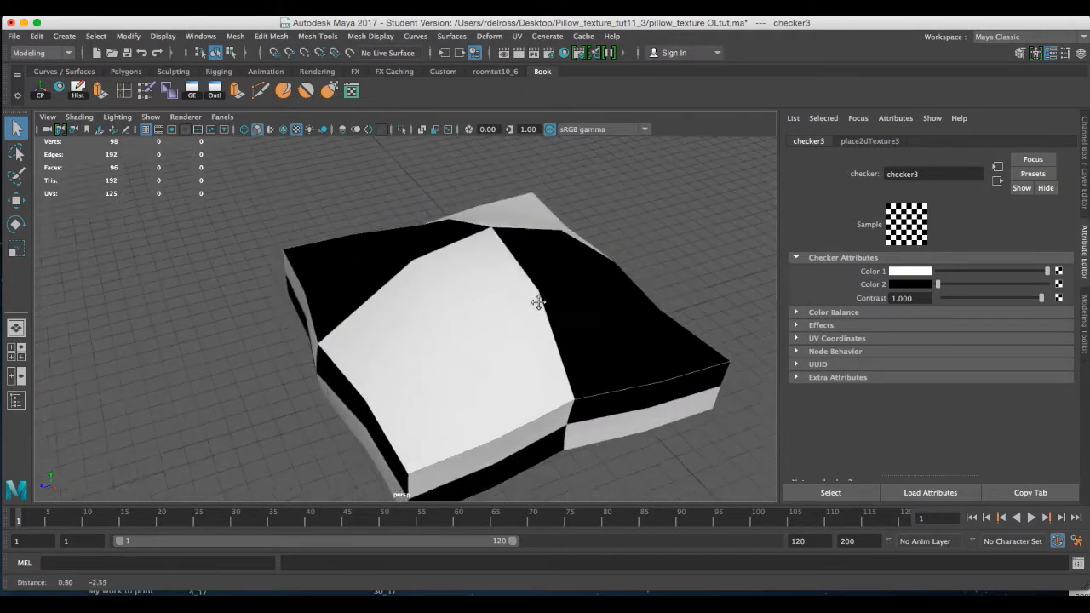
pyautogui.moveTo(537, 303); pyautogui.dragTo(515, 304)
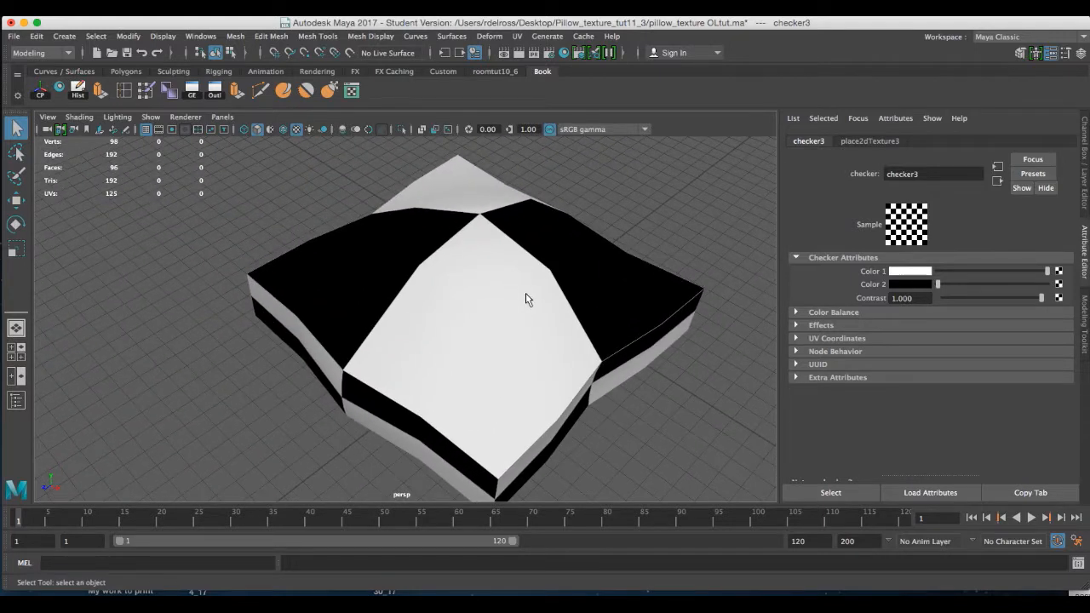
pyautogui.click(516, 303)
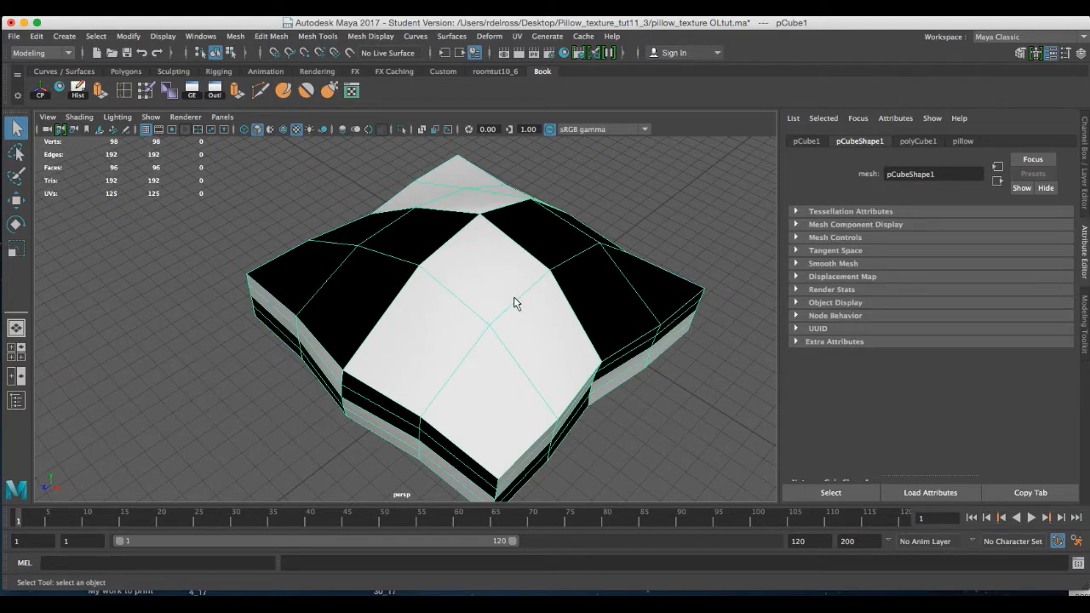
pyautogui.moveTo(516, 304); pyautogui.dragTo(382, 269)
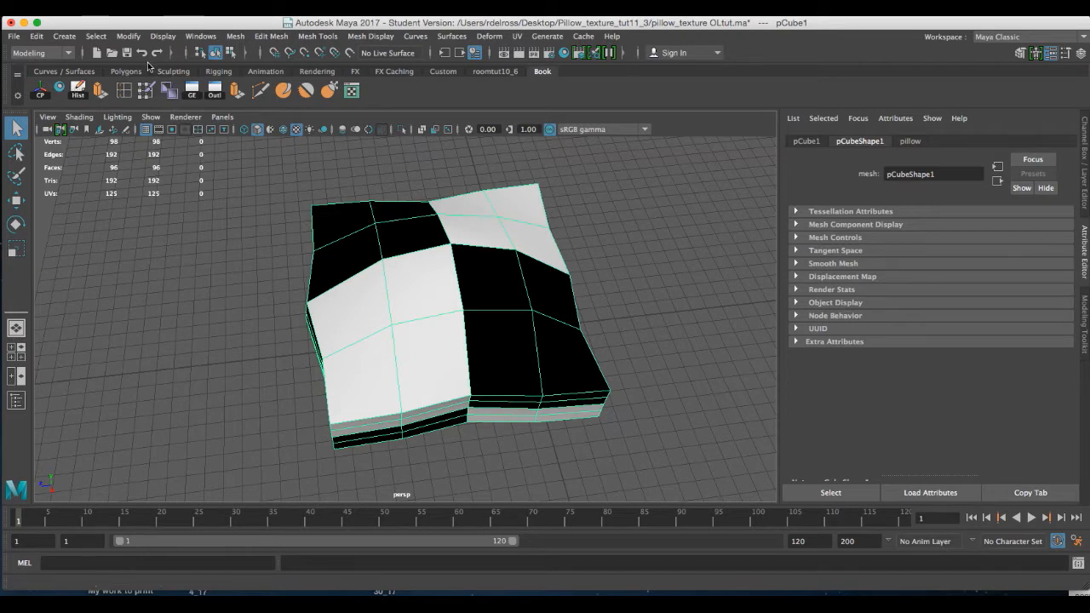
pyautogui.click(127, 36)
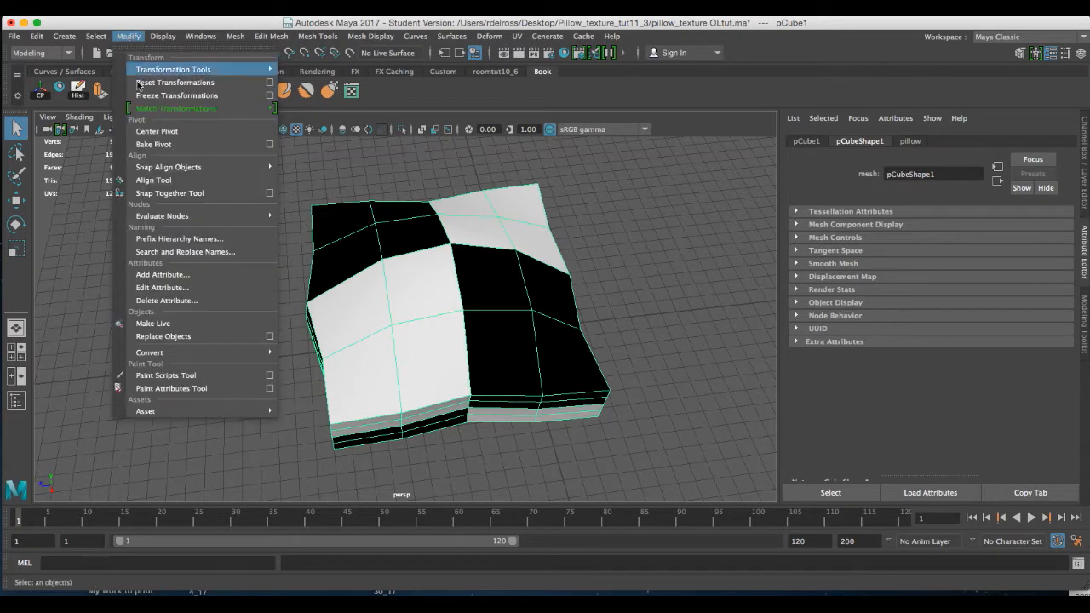
pyautogui.click(177, 95)
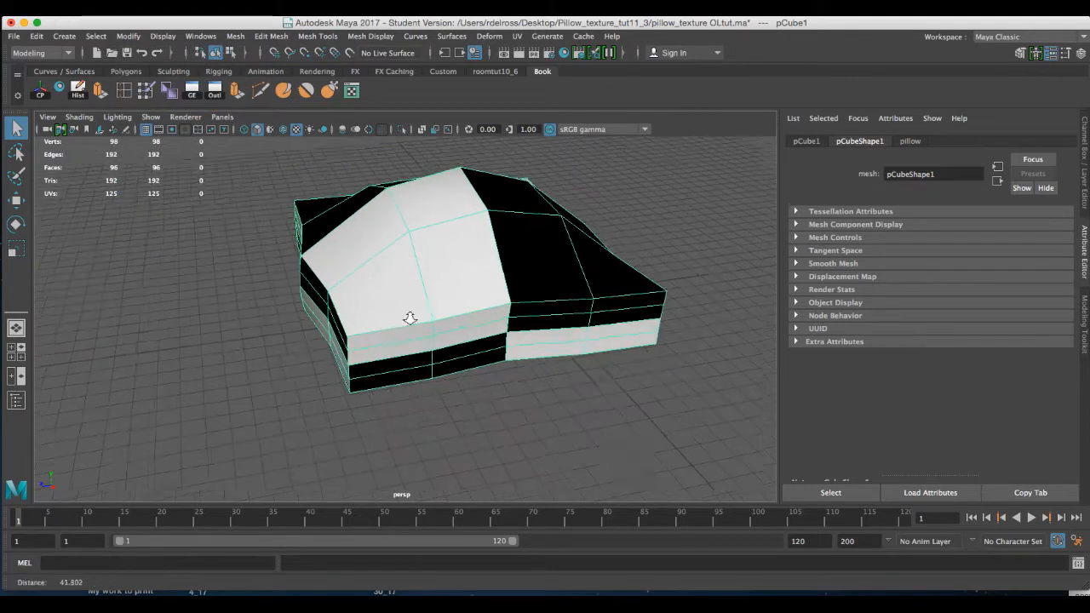
pyautogui.moveTo(410, 318); pyautogui.dragTo(426, 306)
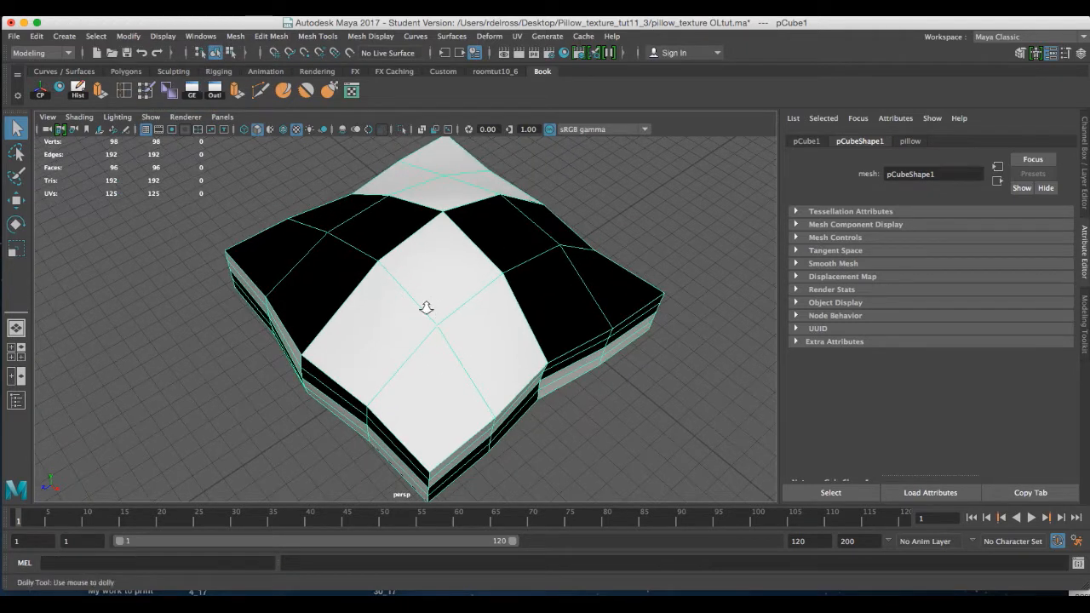
pyautogui.moveTo(426, 307); pyautogui.dragTo(347, 254)
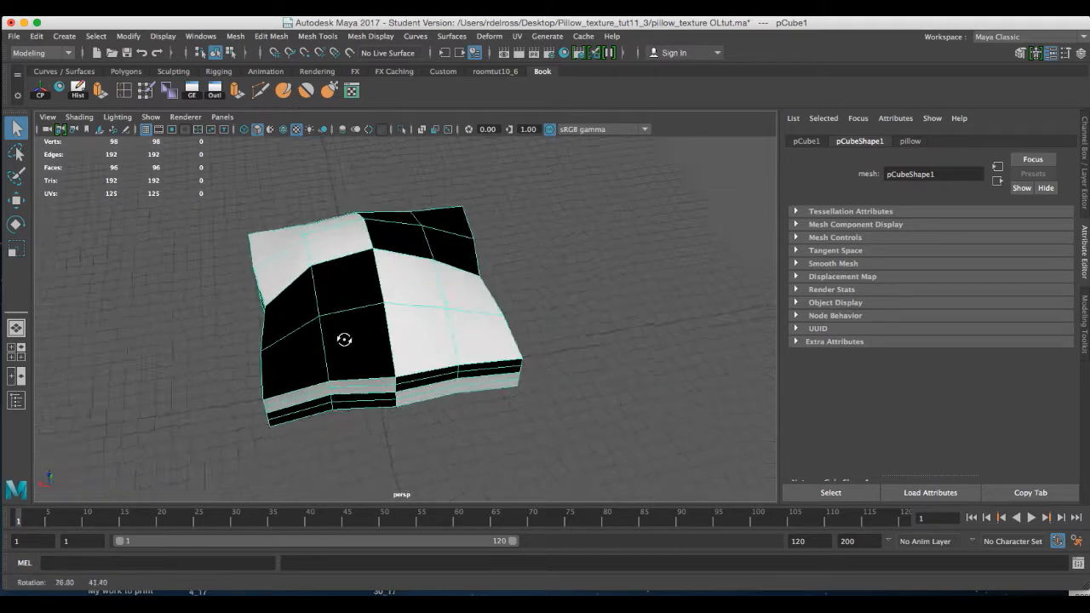
pyautogui.moveTo(344, 340); pyautogui.dragTo(423, 306)
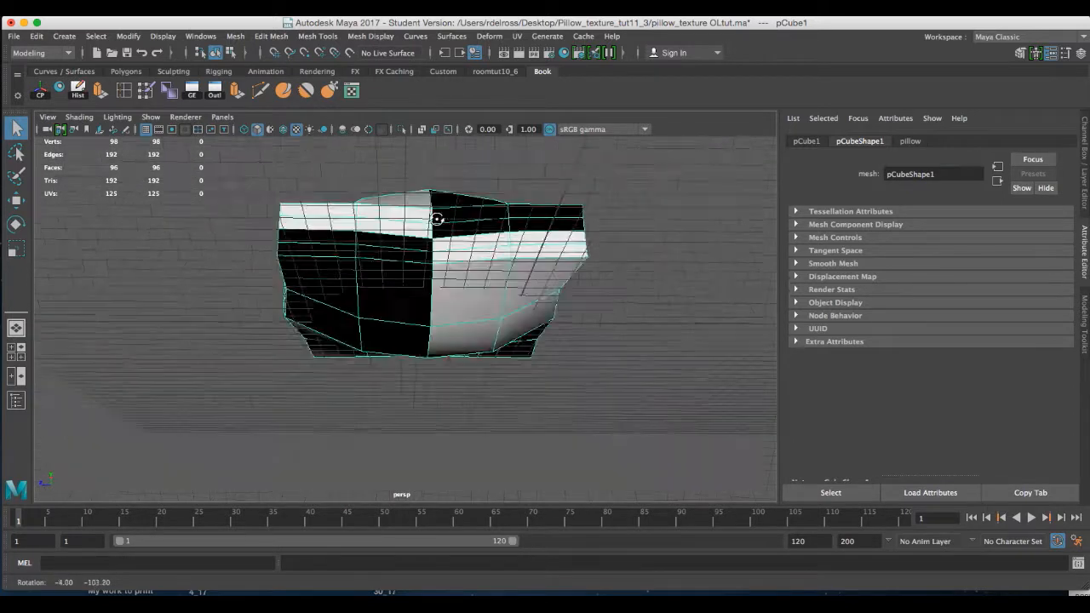
pyautogui.moveTo(437, 220); pyautogui.dragTo(406, 287)
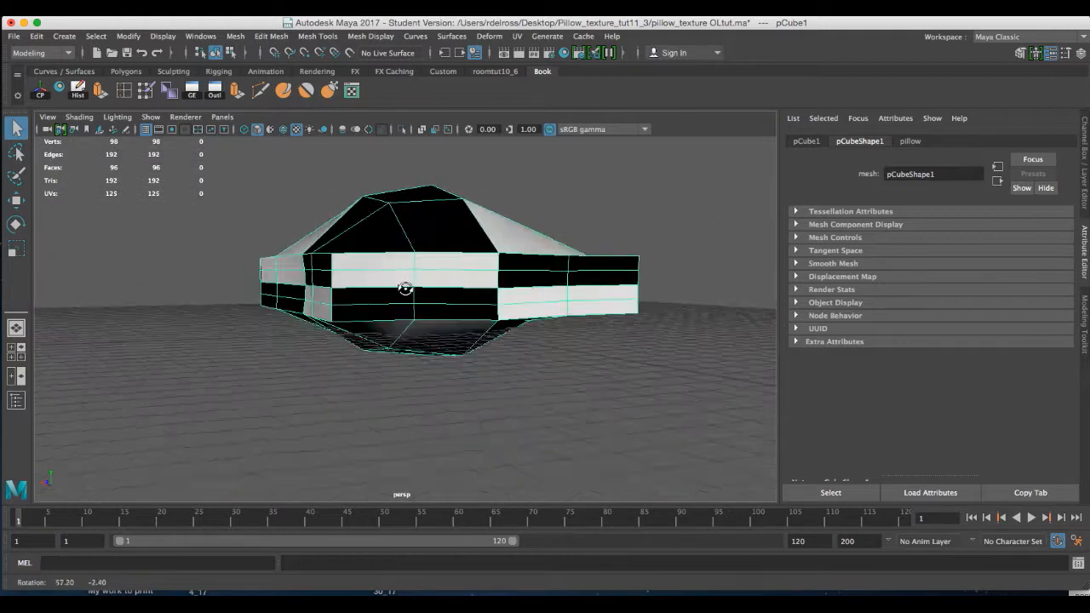
pyautogui.moveTo(405, 288); pyautogui.dragTo(473, 359)
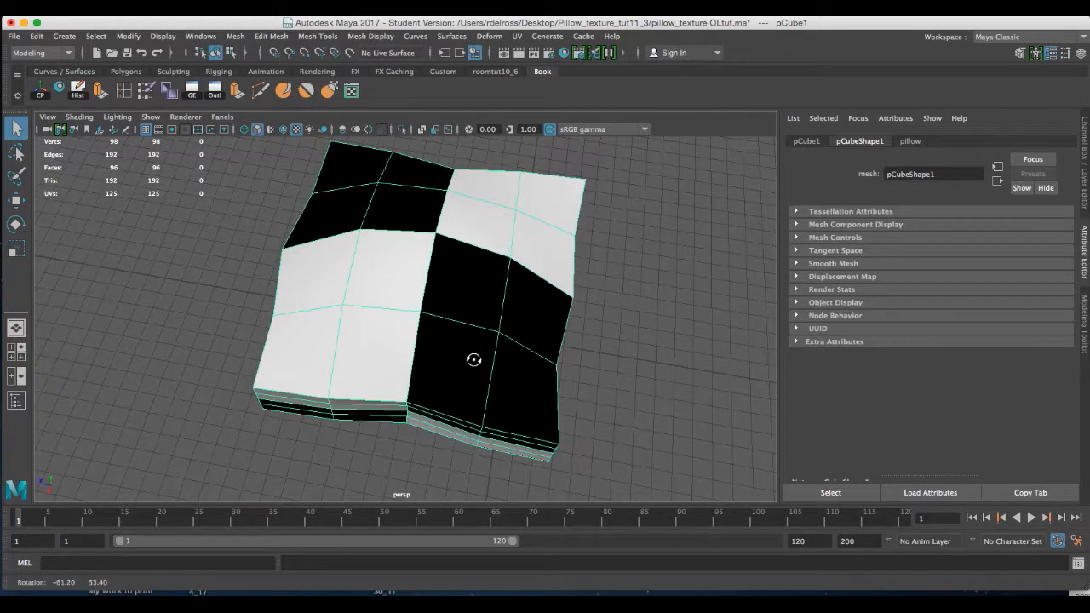
pyautogui.moveTo(473, 359); pyautogui.dragTo(450, 307)
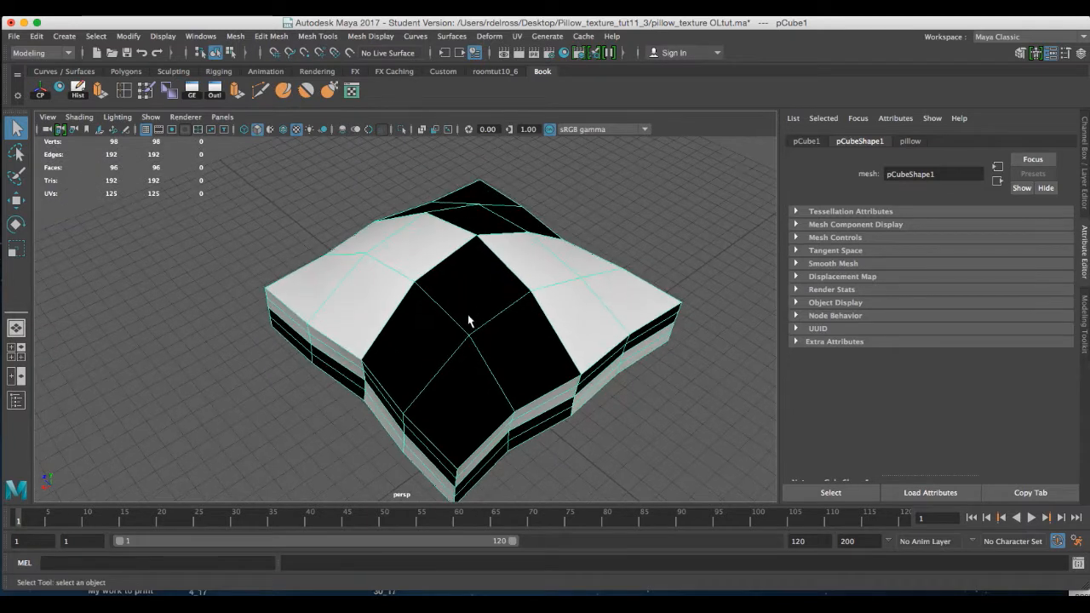
pyautogui.moveTo(468, 332); pyautogui.dragTo(401, 333)
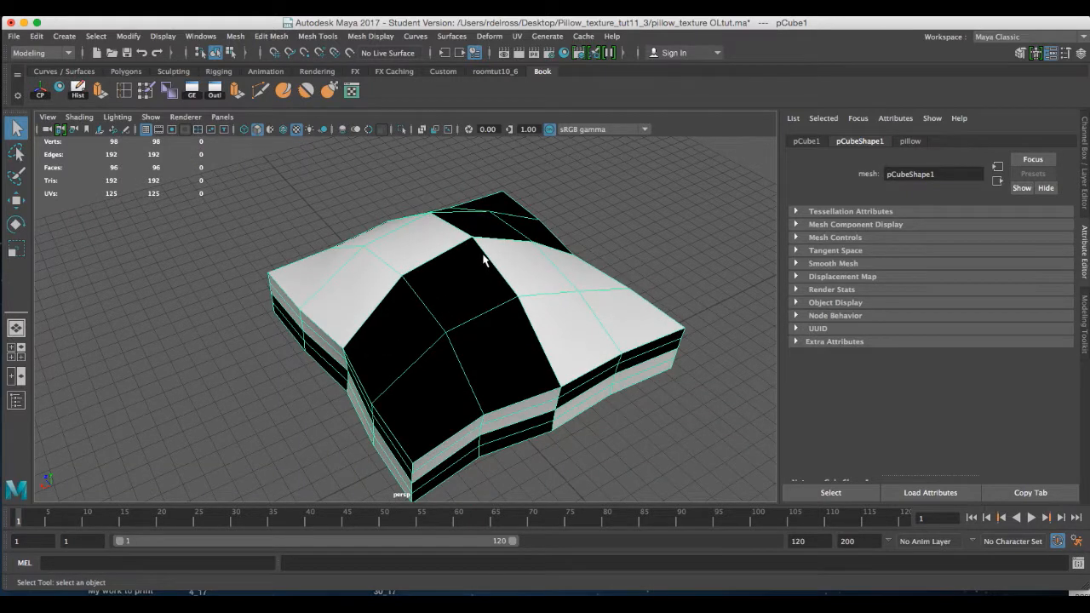
# Apply UV > Automatic mapping to the pillow from the hotbox, then deselect
pyautogui.press('space')
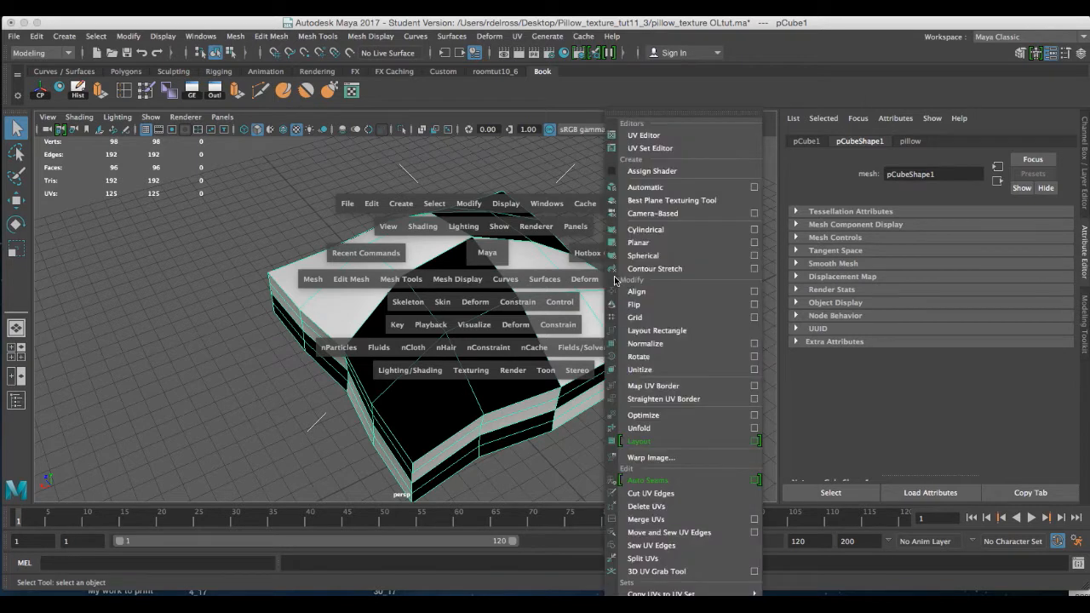
pyautogui.moveTo(665, 186)
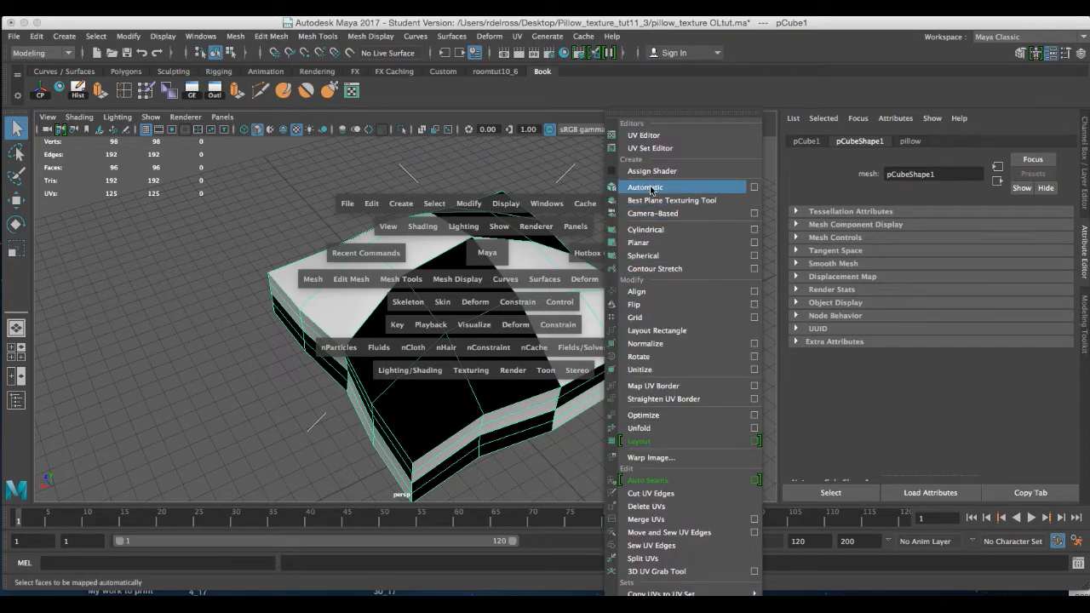
pyautogui.click(646, 186)
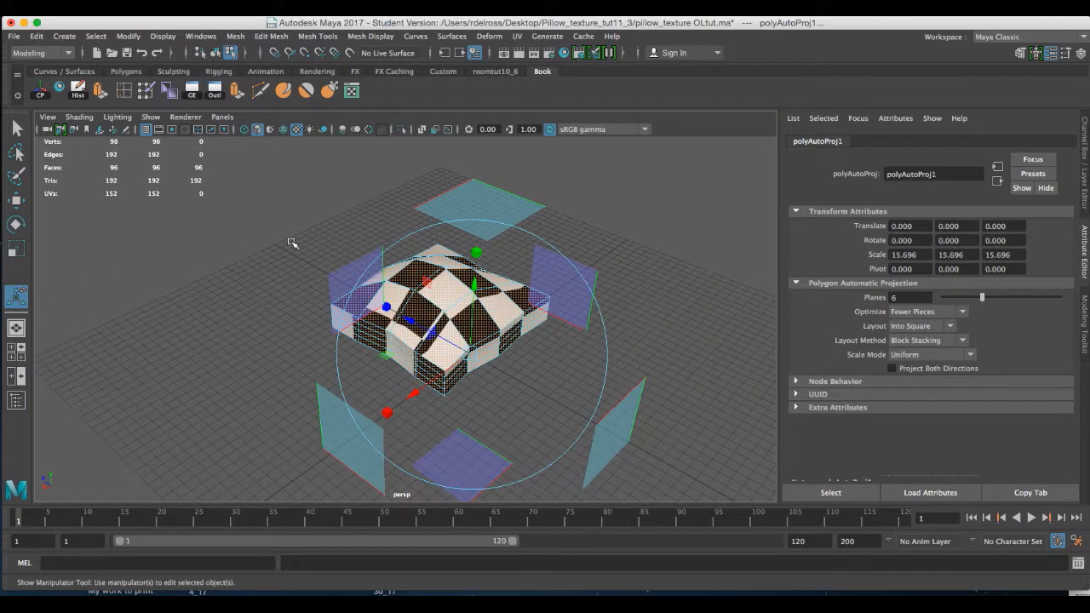
pyautogui.click(267, 239)
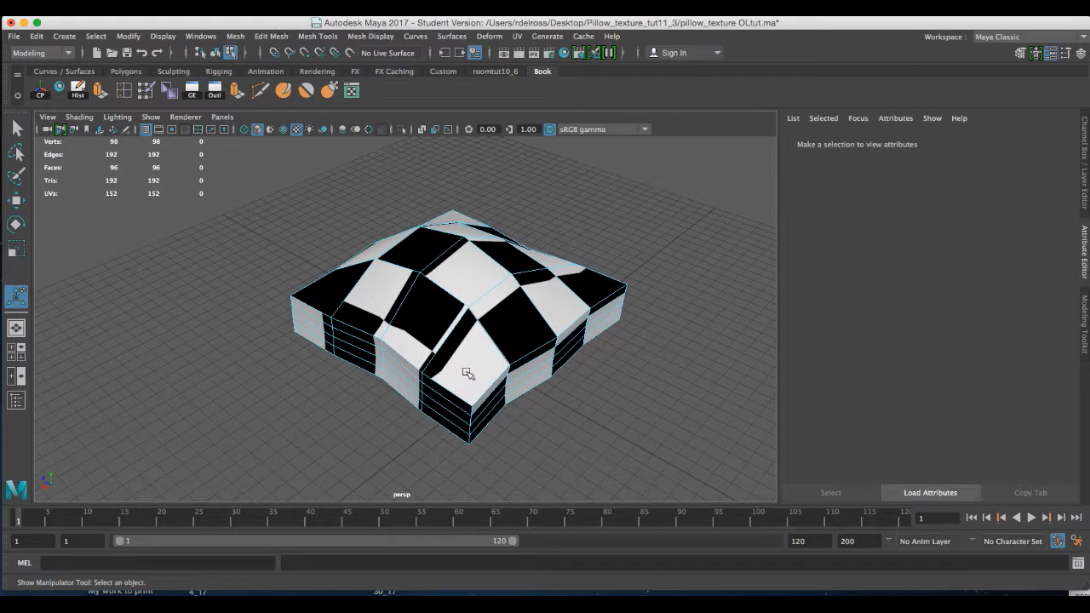
# Switch the pillow back to Object Mode and select it
pyautogui.rightClick(467, 373)
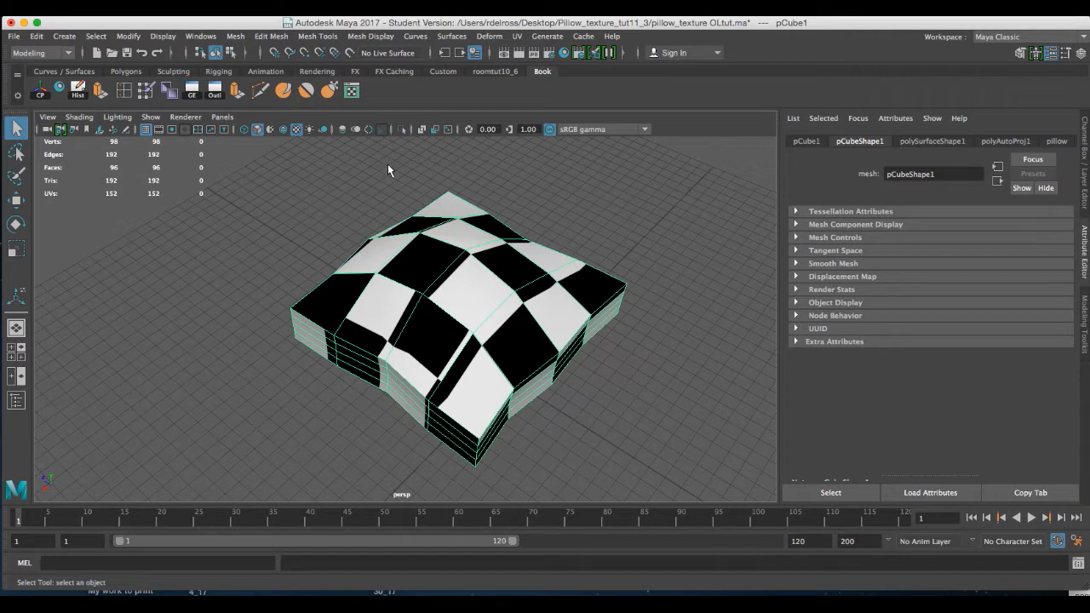
pyautogui.moveTo(365, 147)
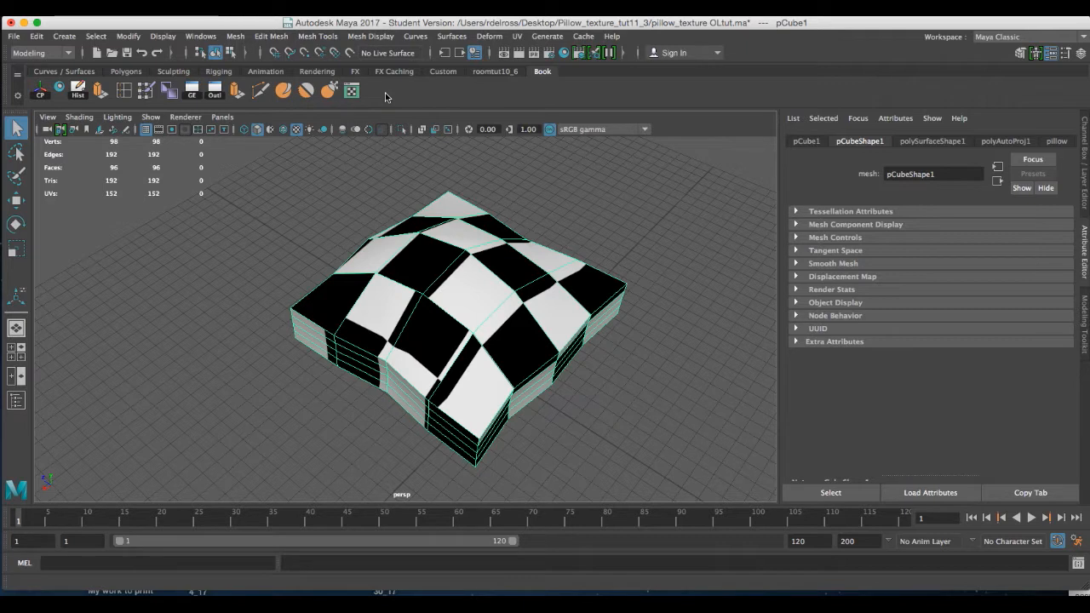
pyautogui.click(517, 36)
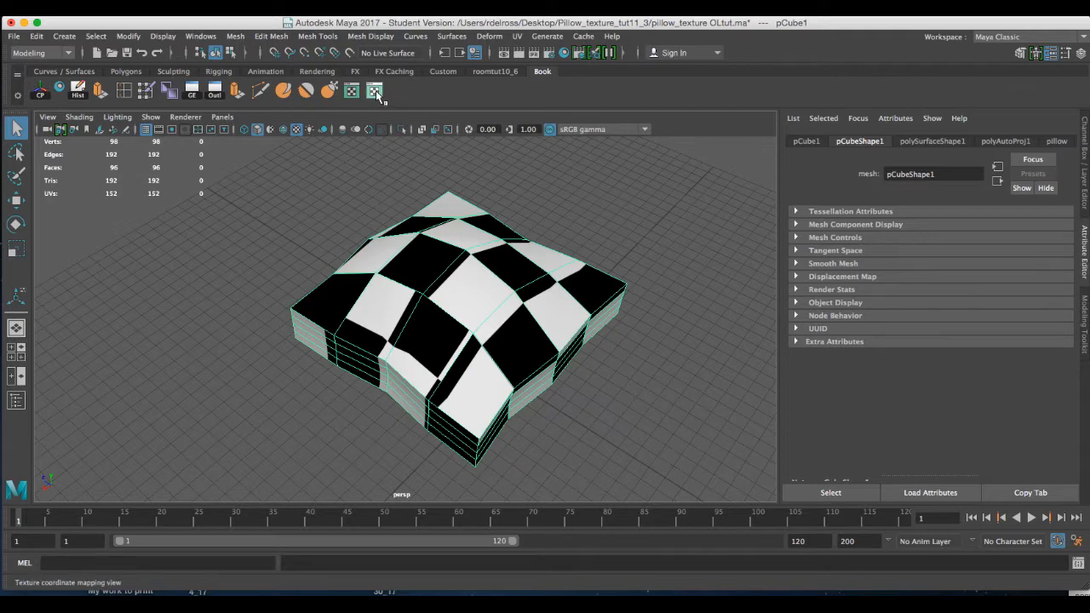
# Open the UV Editor from the shelf to display the pillow's UV layout
pyautogui.click(375, 91)
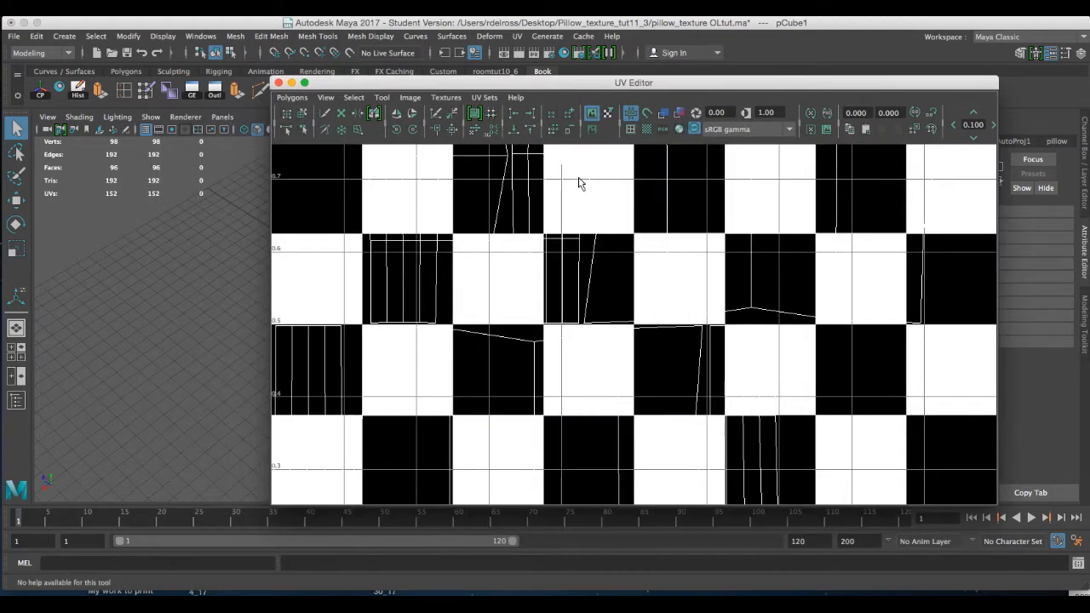
pyautogui.moveTo(573, 332)
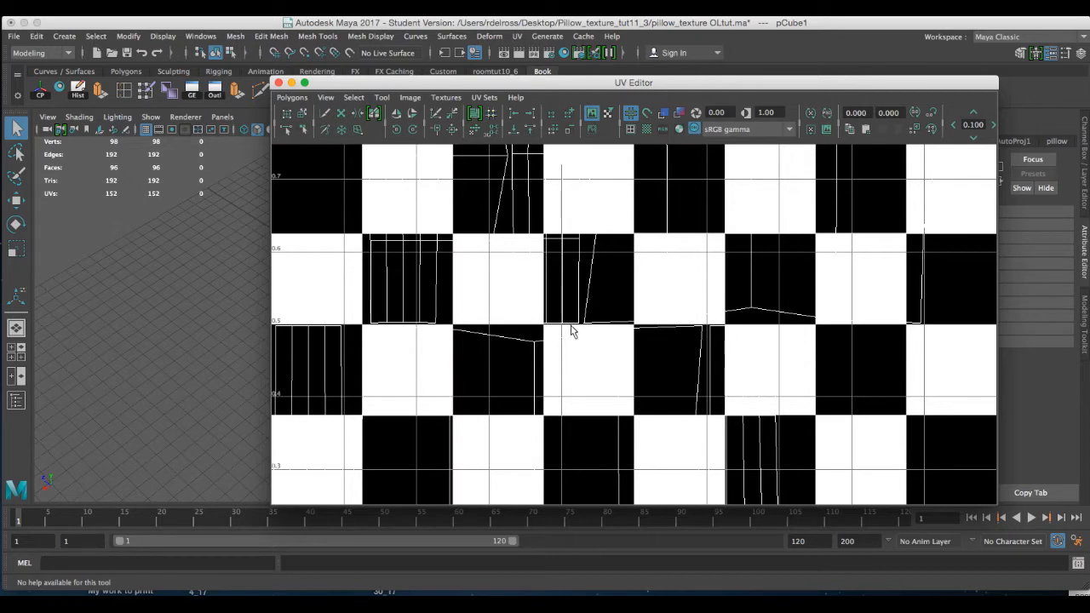
pyautogui.moveTo(609, 286)
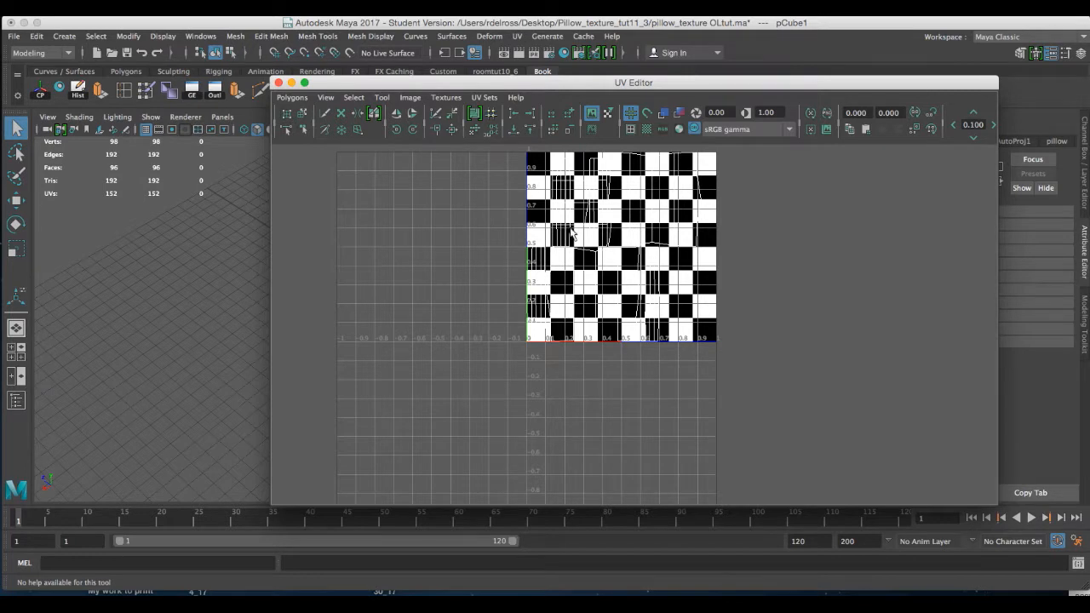
pyautogui.moveTo(606, 246)
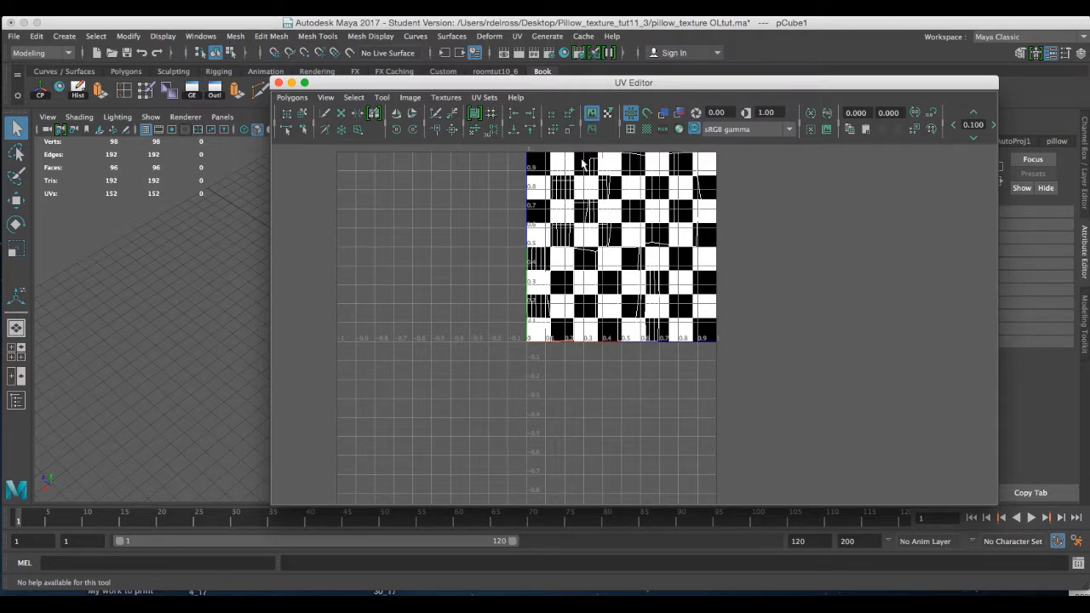
pyautogui.moveTo(592, 110)
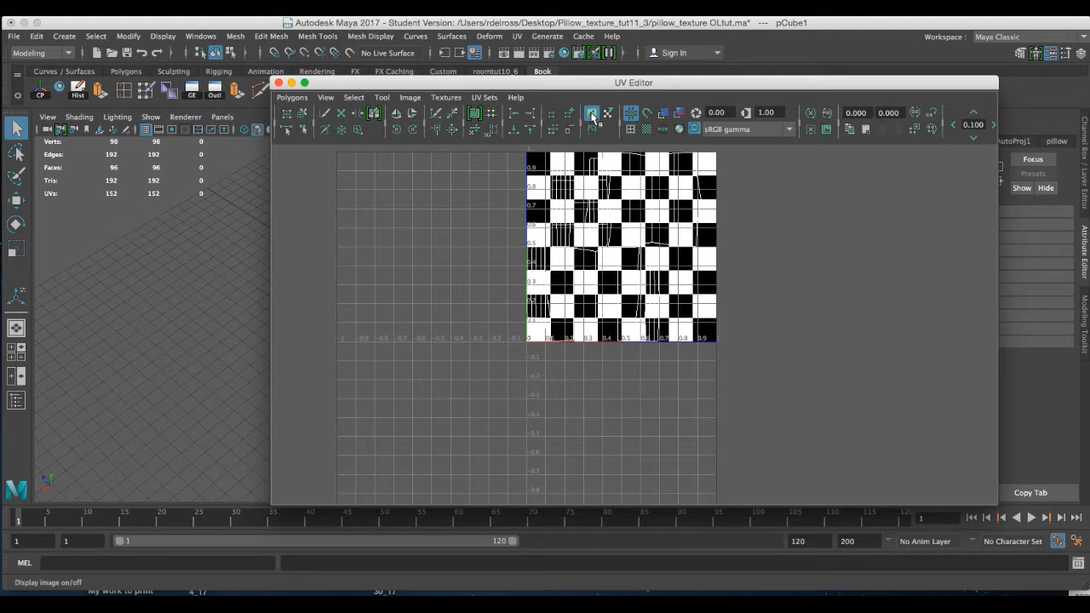
# Hide the checker image and display the UV shells as shaded faces
pyautogui.click(592, 113)
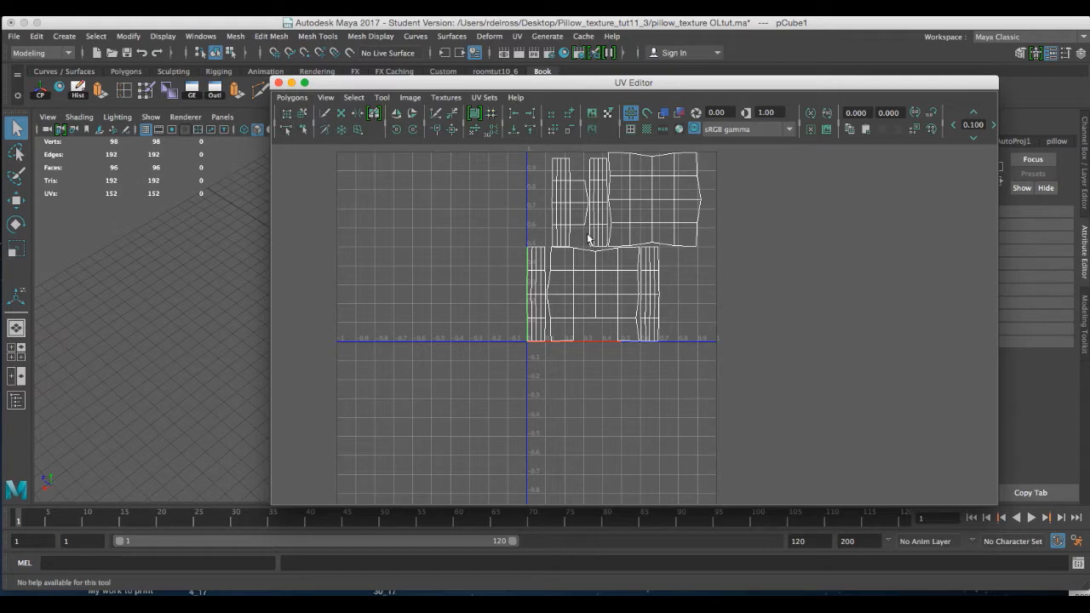
pyautogui.moveTo(643, 203)
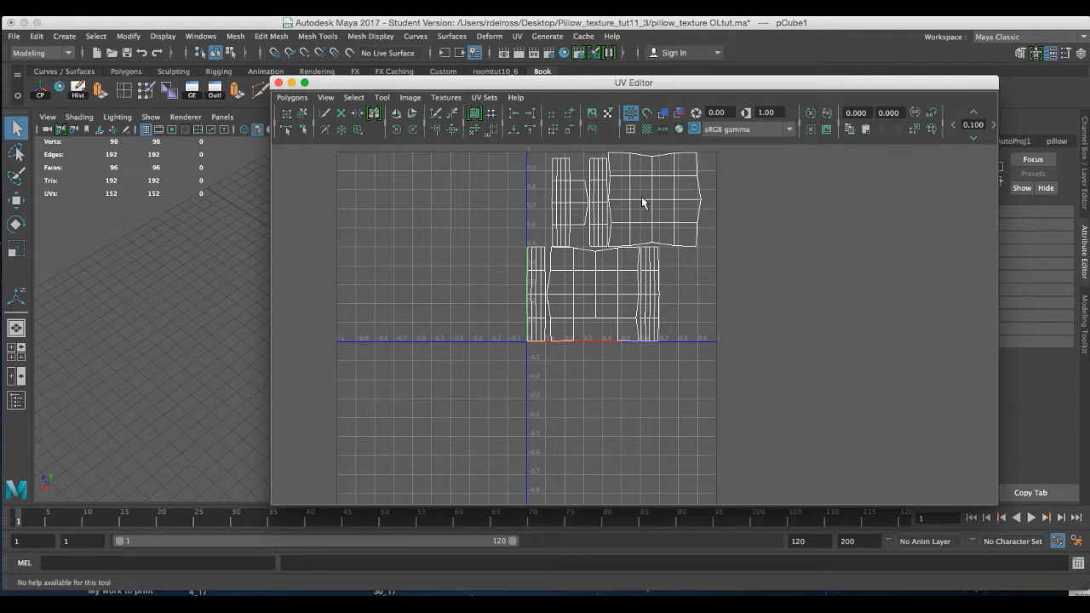
pyautogui.moveTo(639, 166)
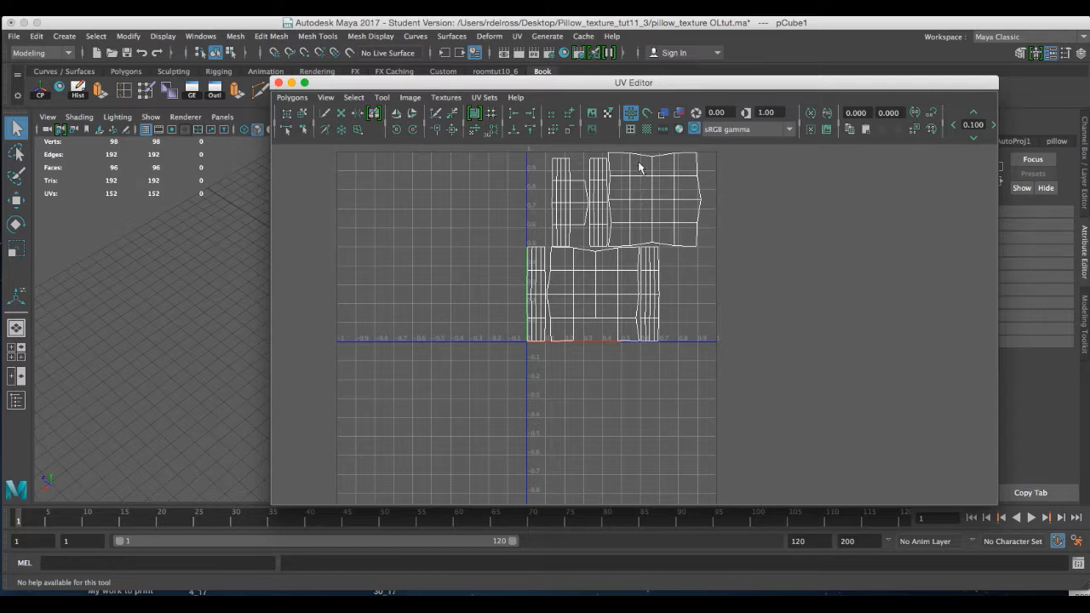
pyautogui.moveTo(611, 189)
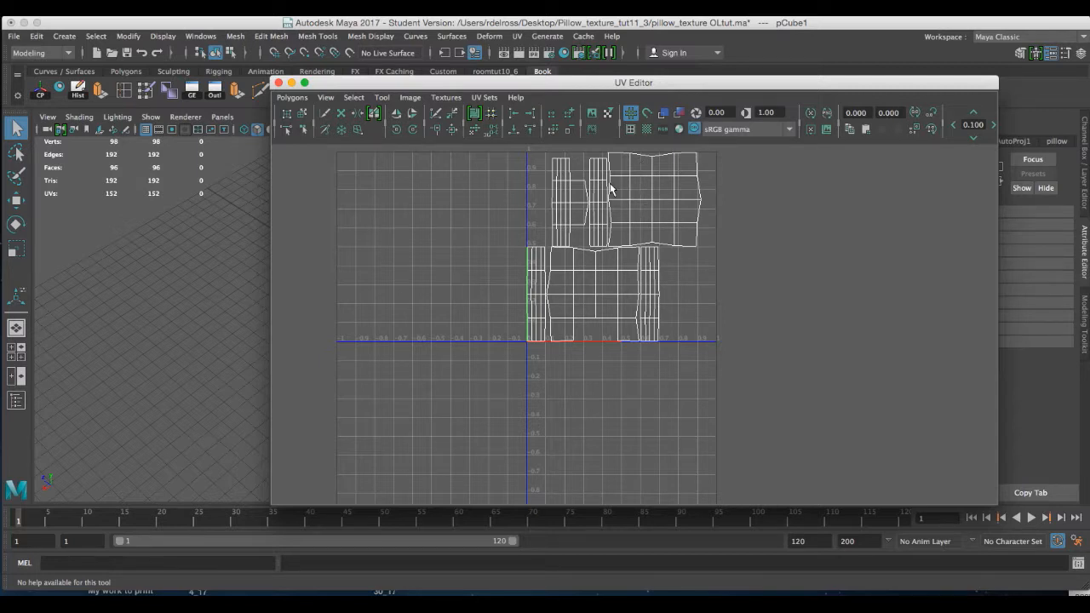
pyautogui.moveTo(604, 192)
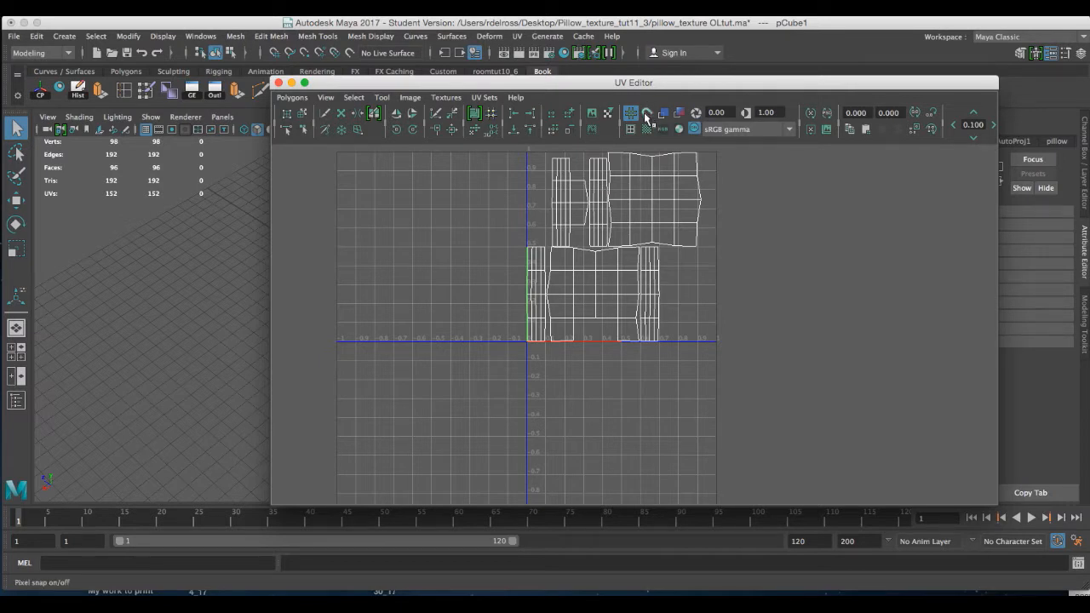
pyautogui.moveTo(664, 113)
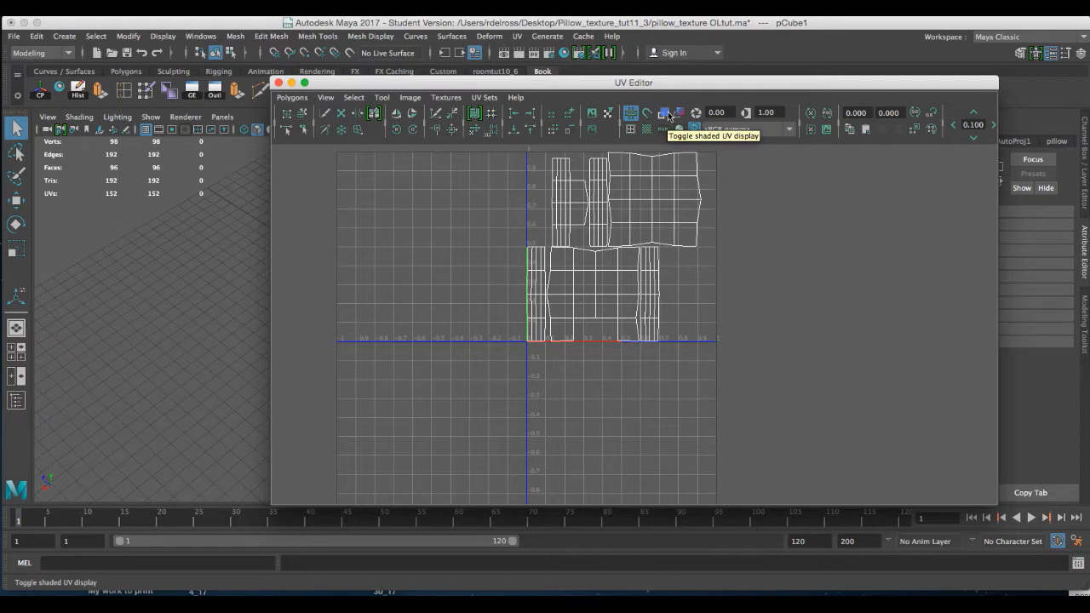
pyautogui.click(663, 112)
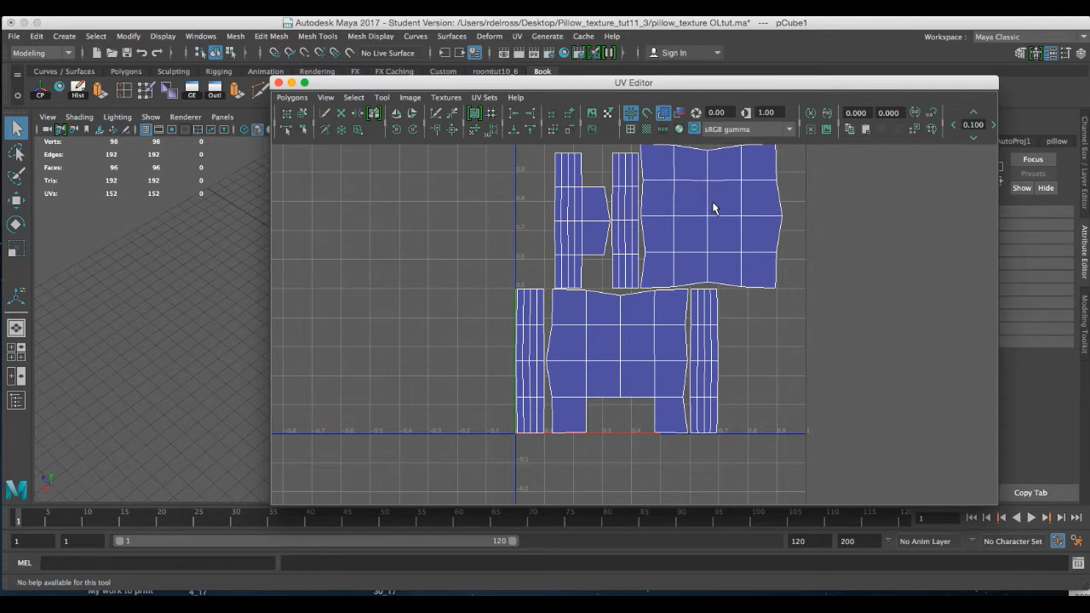
pyautogui.moveTo(594, 347)
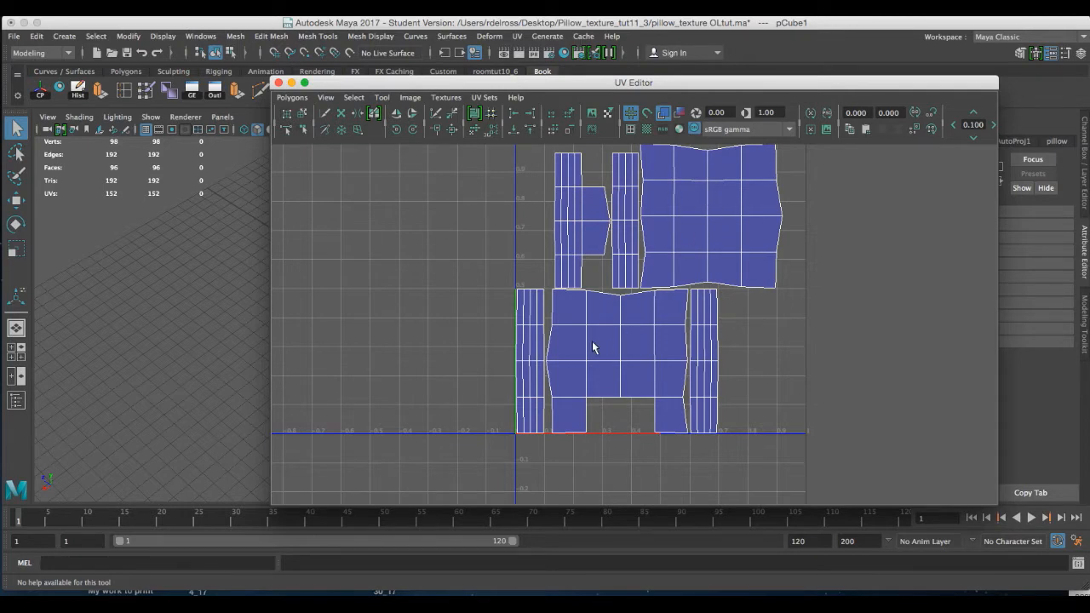
pyautogui.moveTo(634, 349)
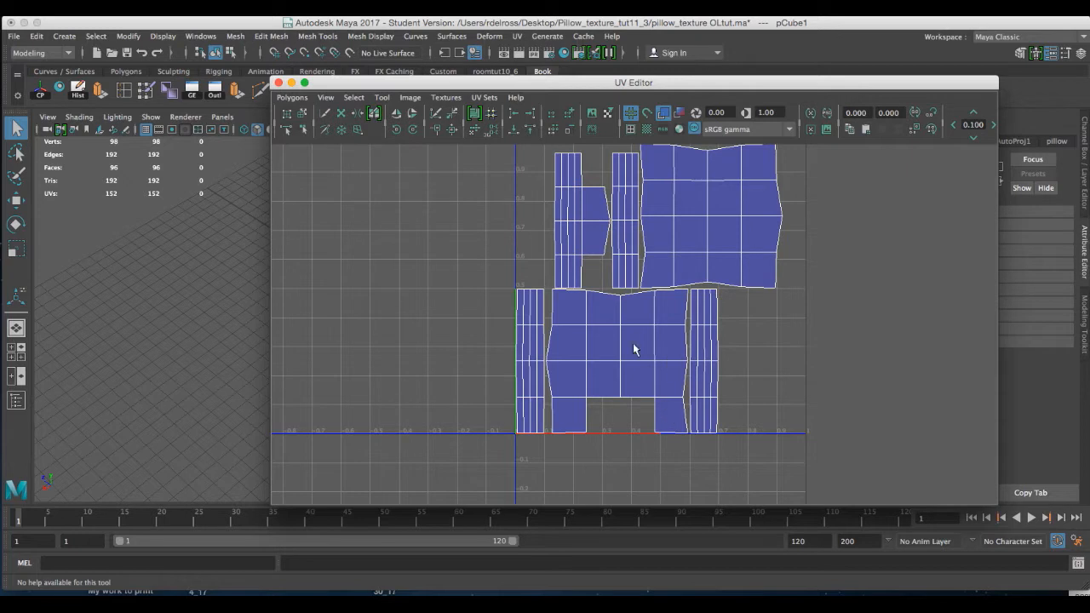
pyautogui.moveTo(625, 419)
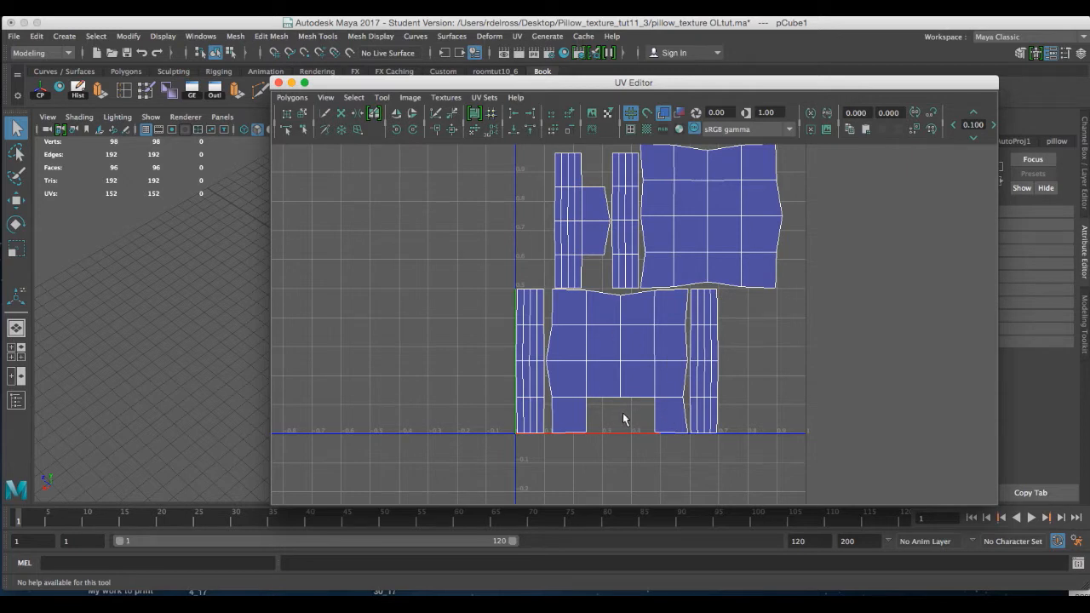
pyautogui.moveTo(630, 418)
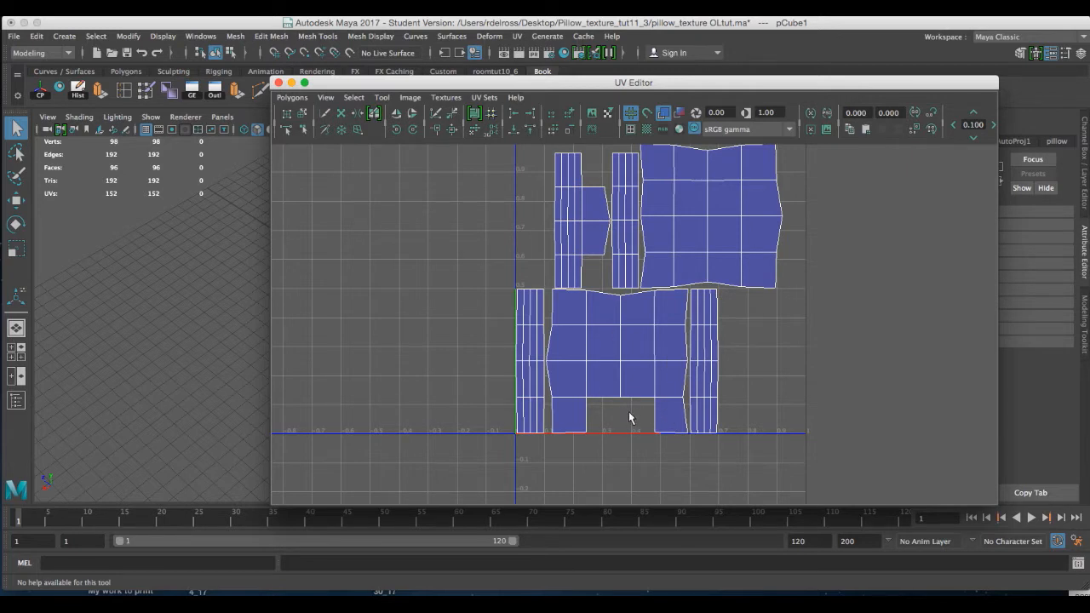
pyautogui.moveTo(584, 260)
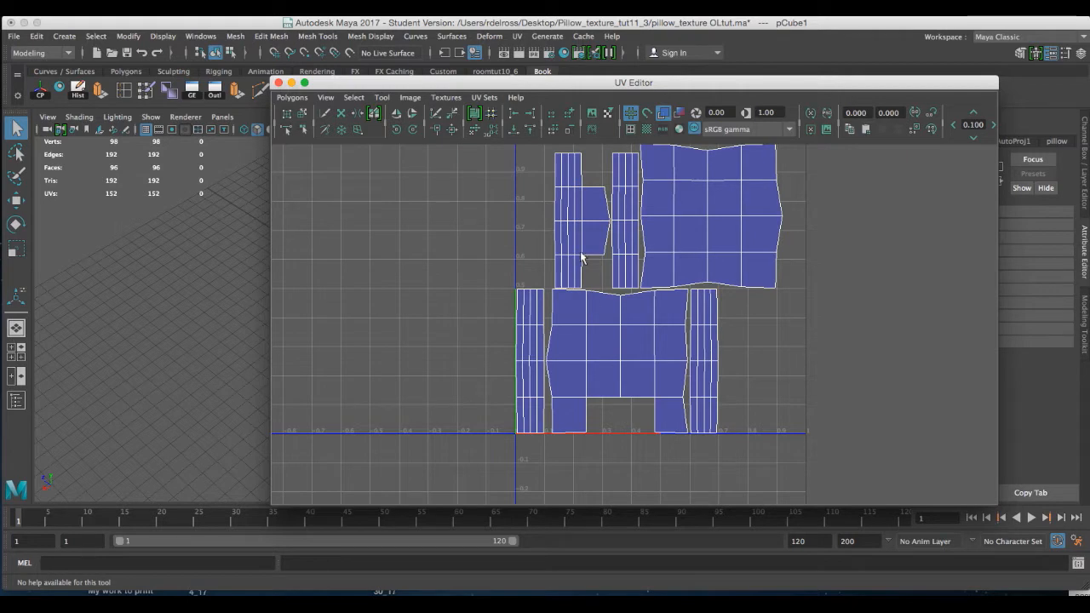
pyautogui.moveTo(593, 238)
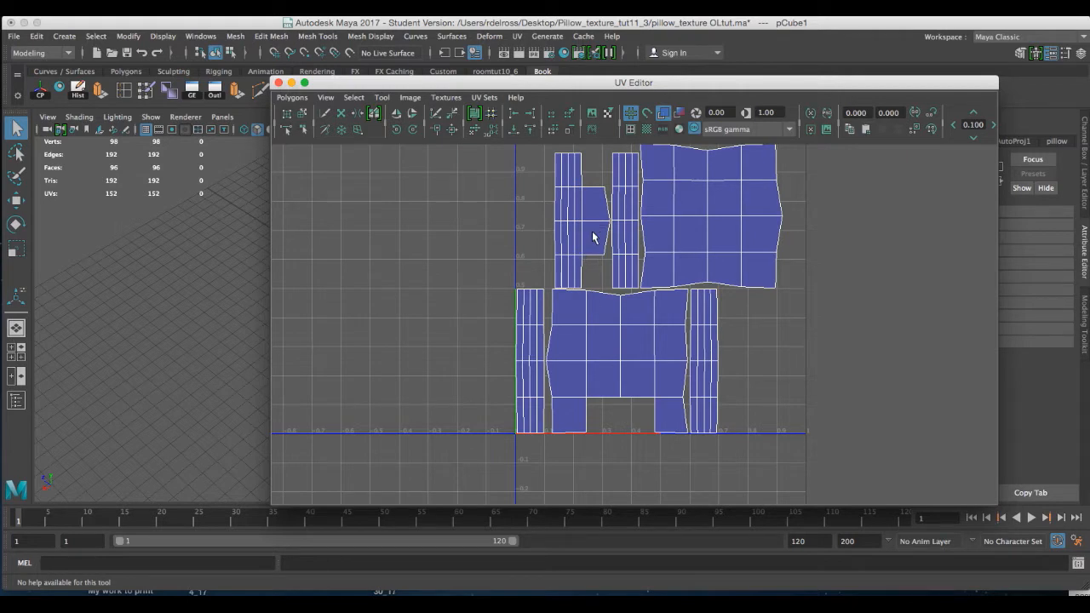
pyautogui.moveTo(567, 234)
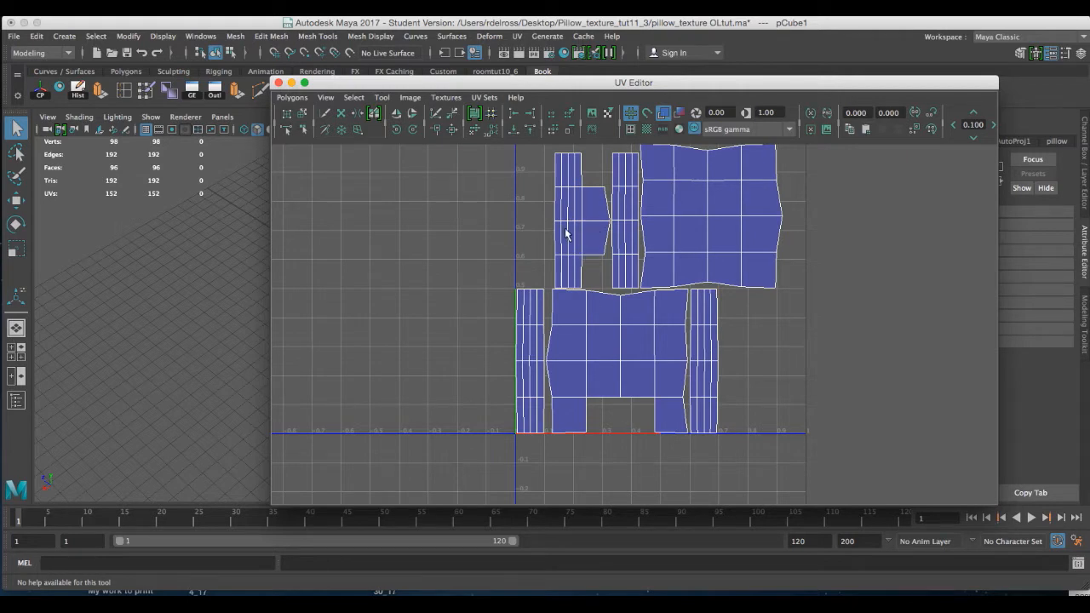
pyautogui.moveTo(635, 422)
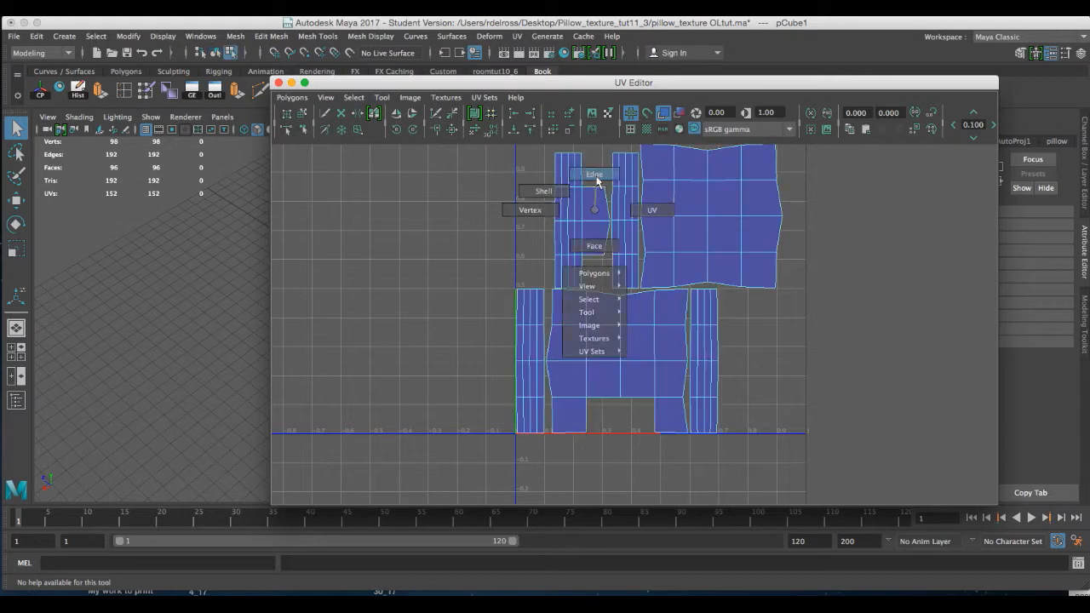
# Select the seam edges in Edge mode and cut the UVs along them
pyautogui.click(595, 174)
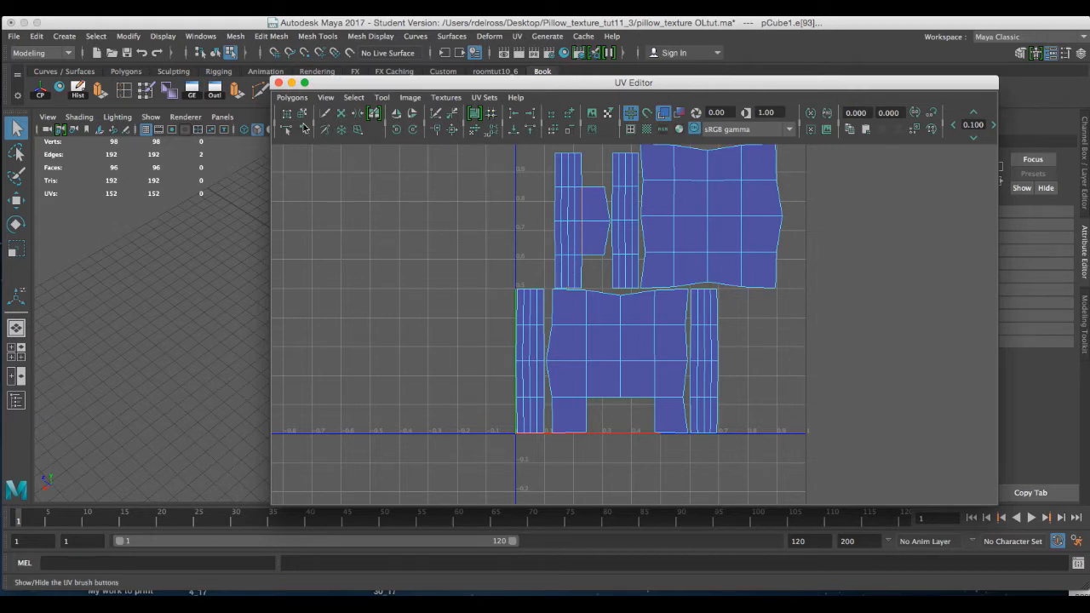
pyautogui.click(292, 97)
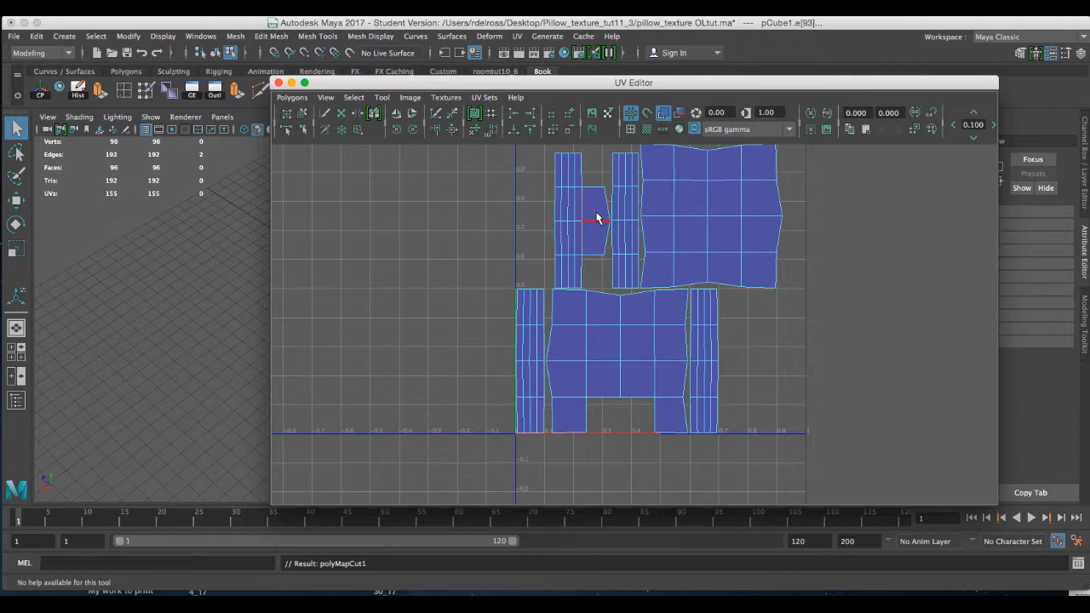
# Select the small UV shell, drag it below the layout, and rotate it 90° flat
pyautogui.rightClick(596, 214)
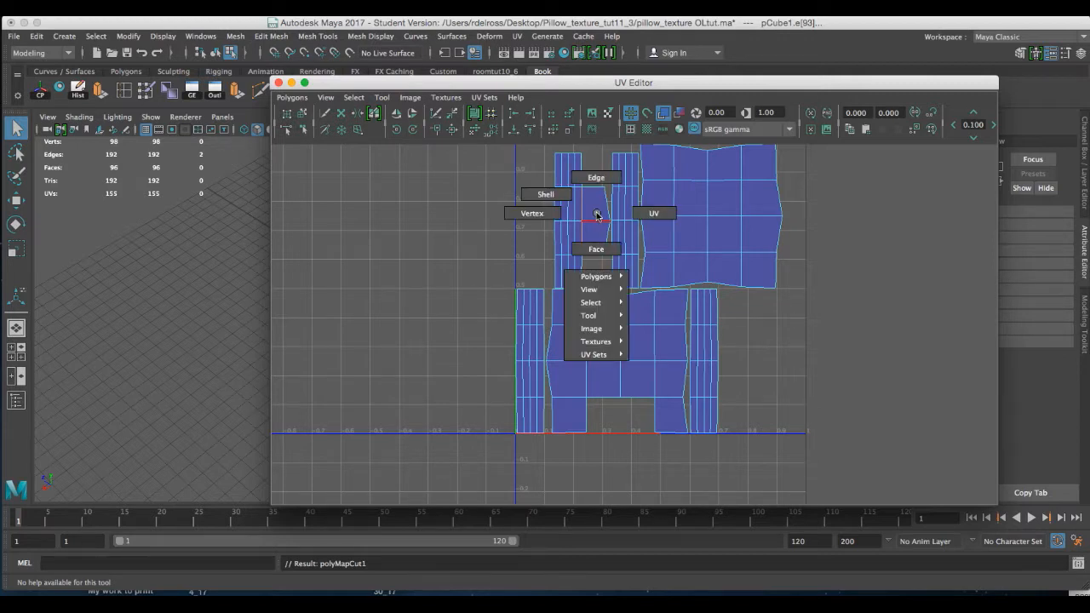
pyautogui.moveTo(545, 194)
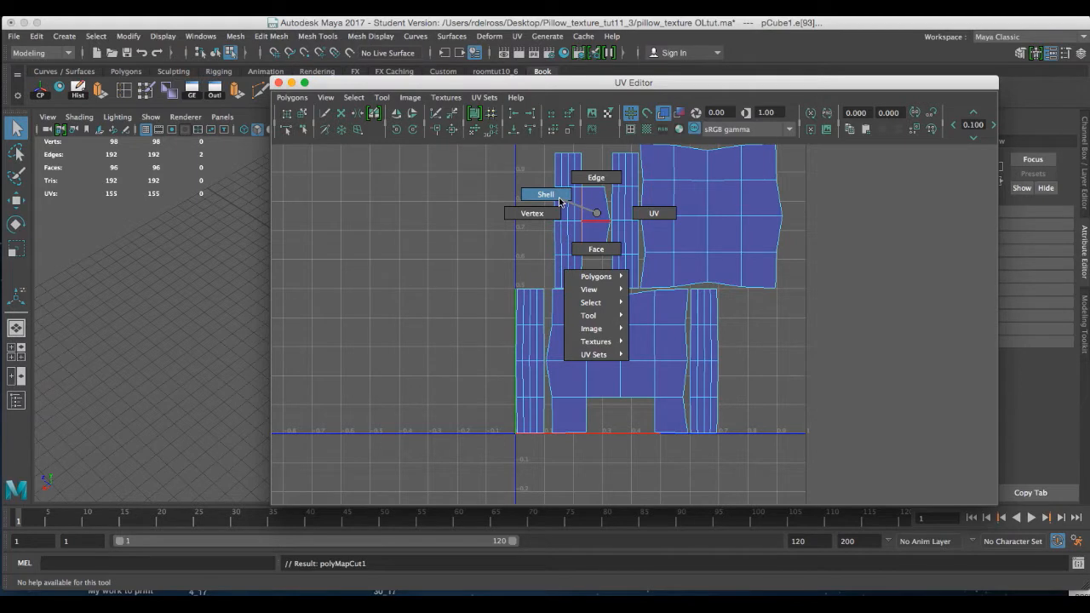
pyautogui.click(596, 225)
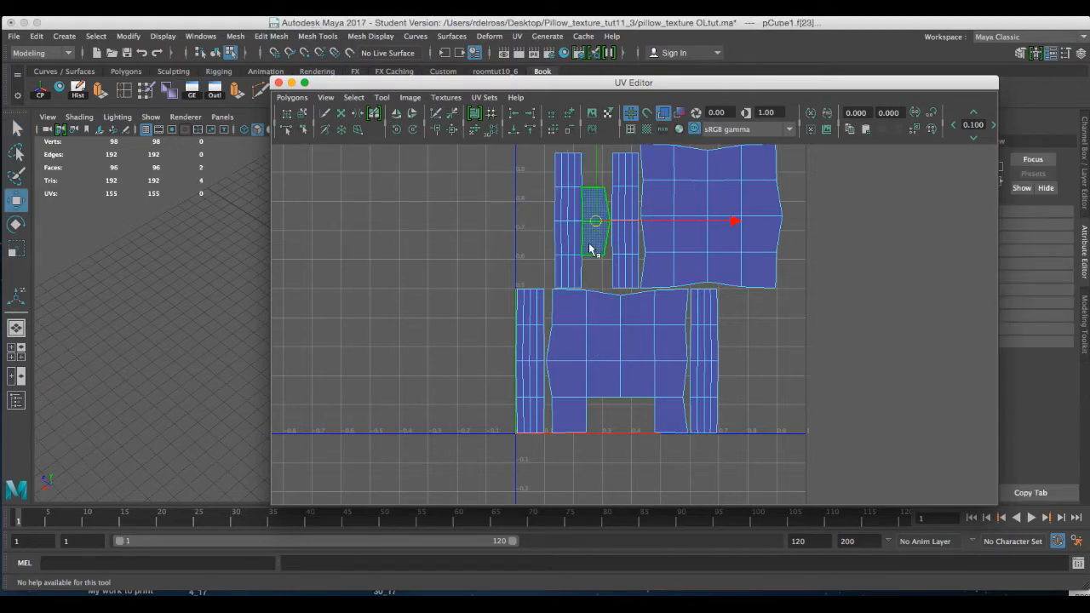
pyautogui.moveTo(596, 222); pyautogui.dragTo(621, 455)
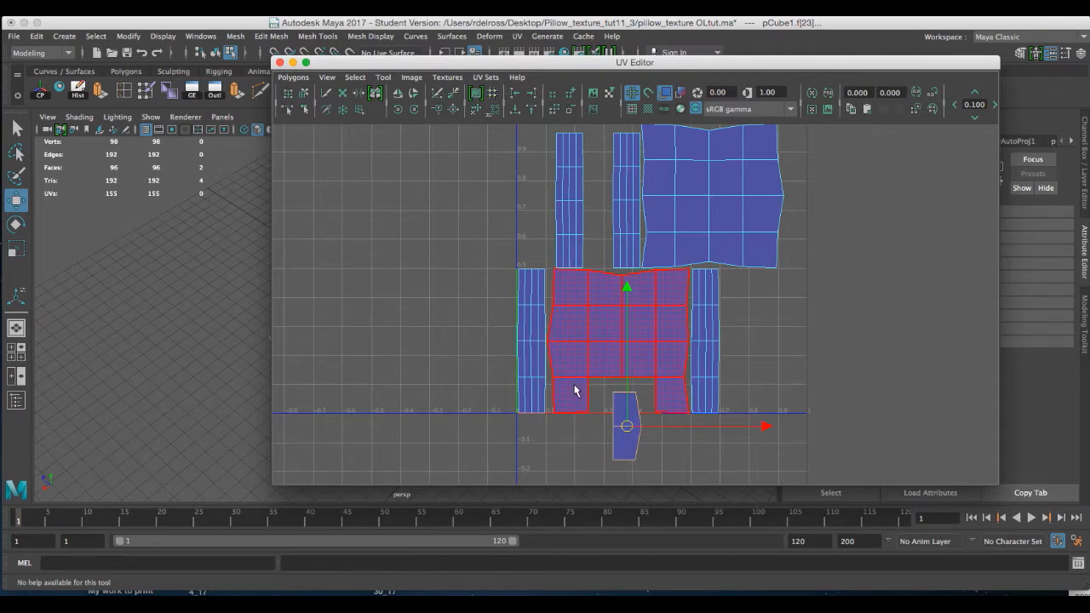
pyautogui.click(623, 430)
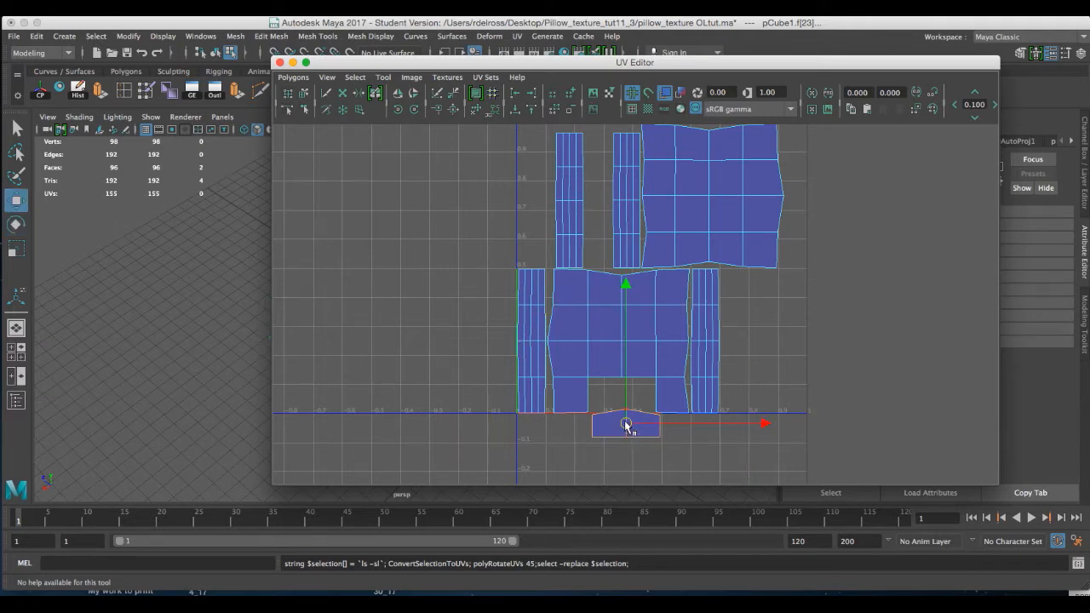
# Select matching border edges and sew the small shell into the large shell's notch
pyautogui.rightClick(596, 424)
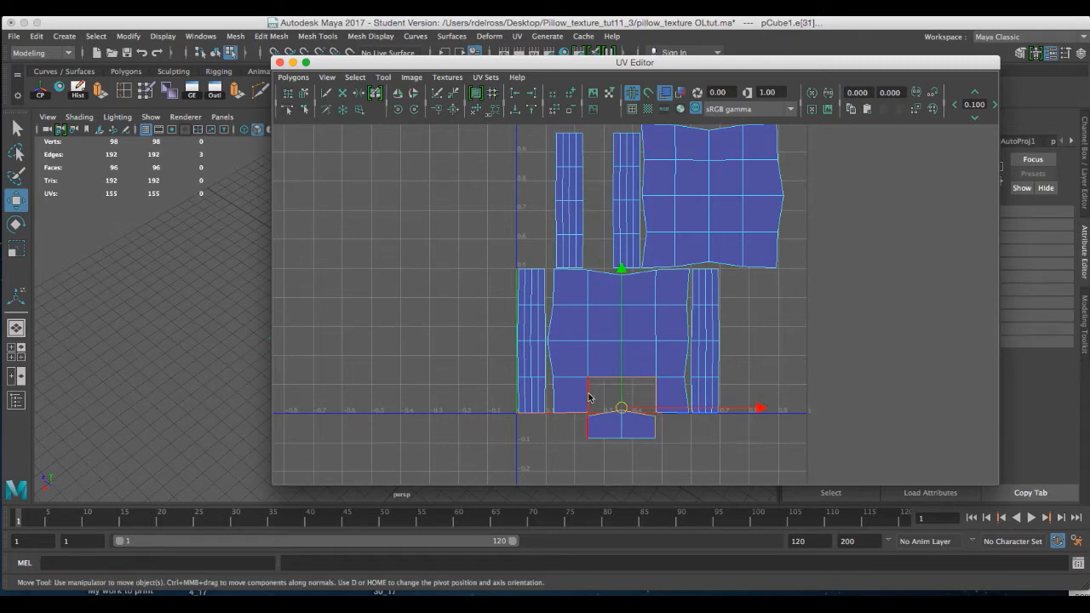
pyautogui.click(607, 396)
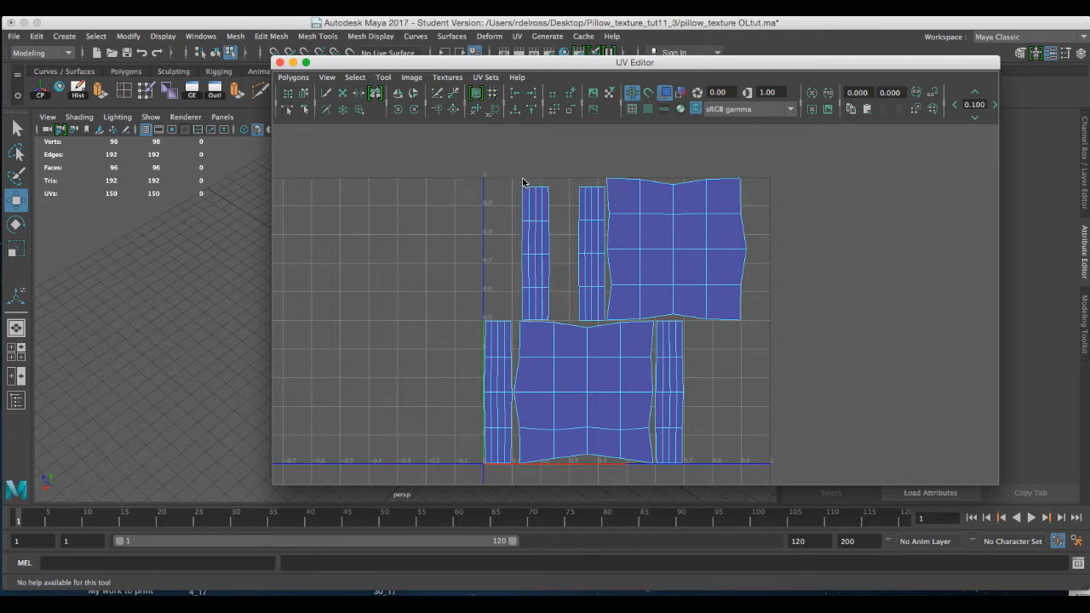
# Apply Move and Sew UV Edges to strip borders repeatedly, forming one continuous band
pyautogui.click(545, 247)
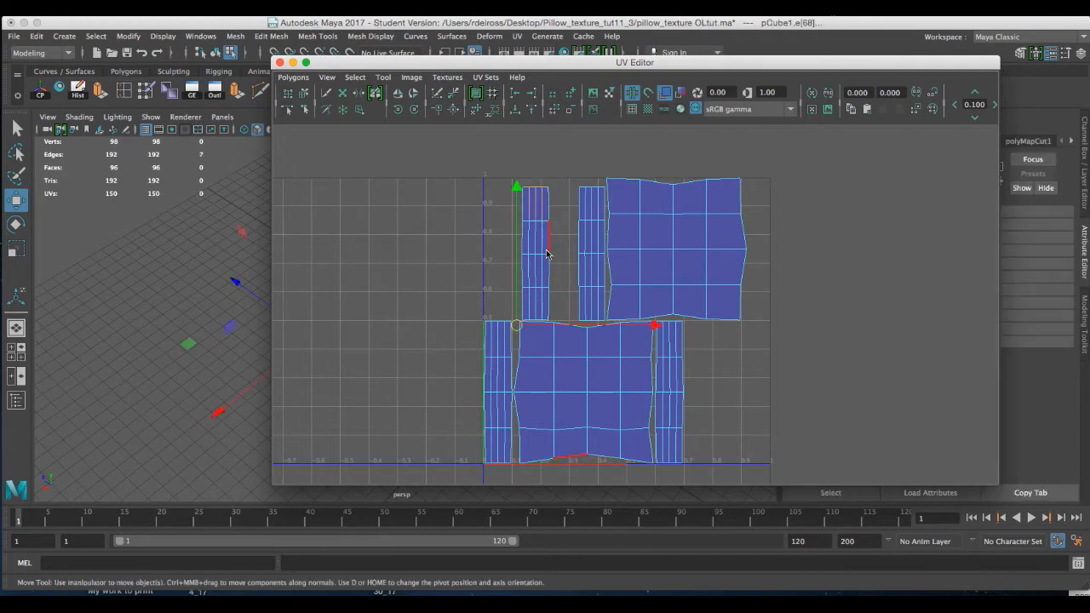
pyautogui.click(293, 77)
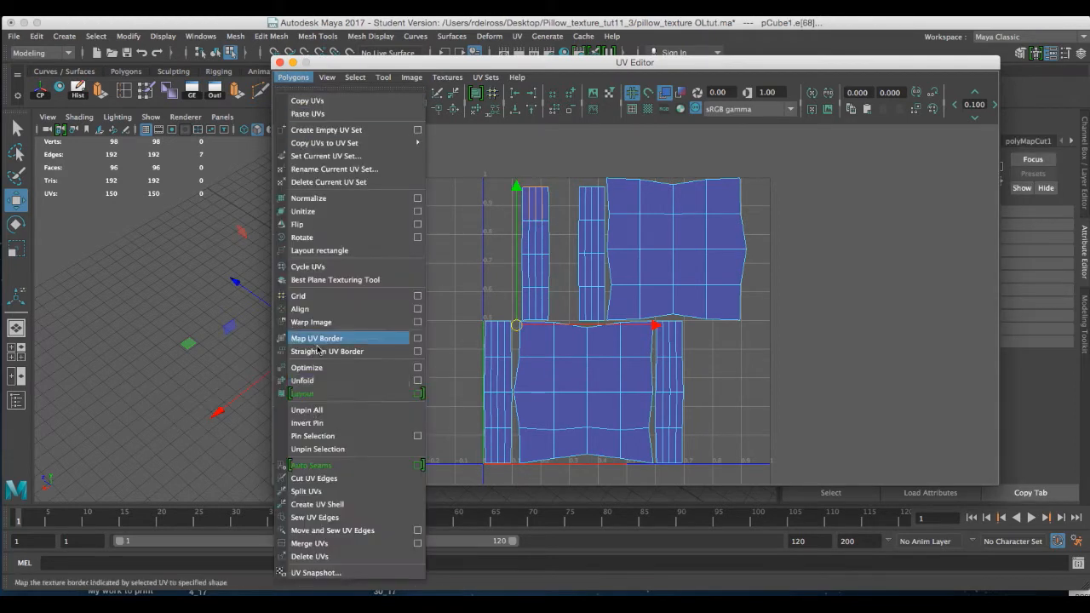
pyautogui.moveTo(332, 531)
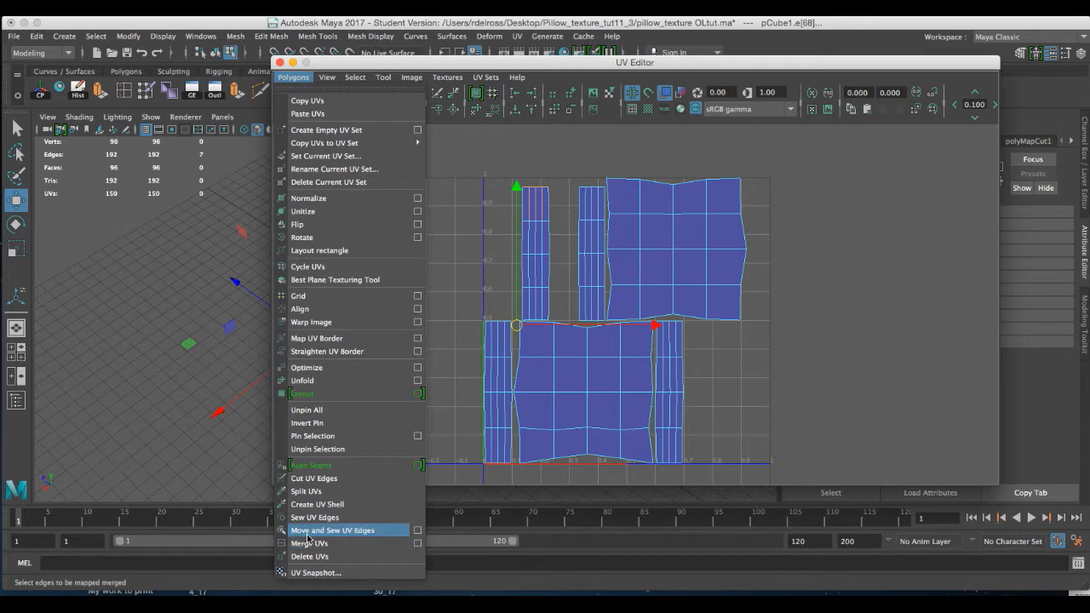
pyautogui.click(333, 530)
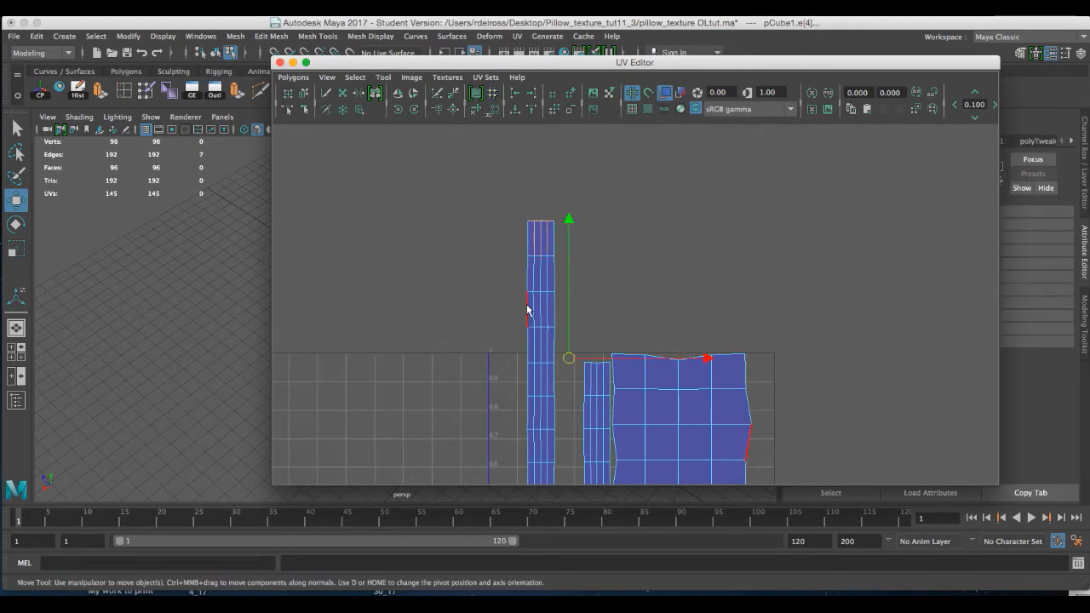
pyautogui.moveTo(357, 158)
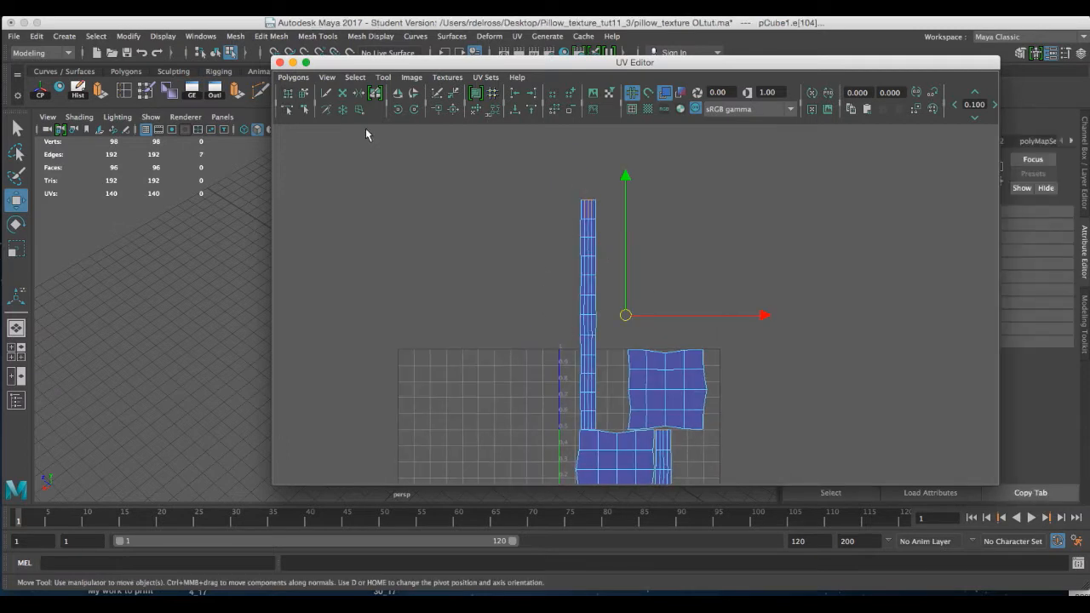
pyautogui.click(293, 77)
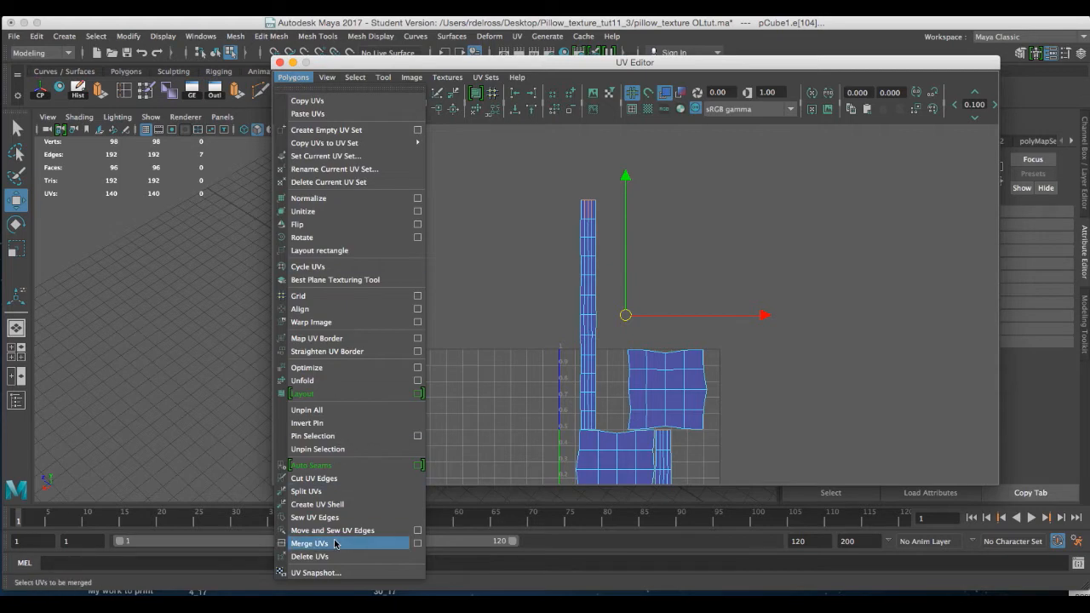
pyautogui.click(332, 530)
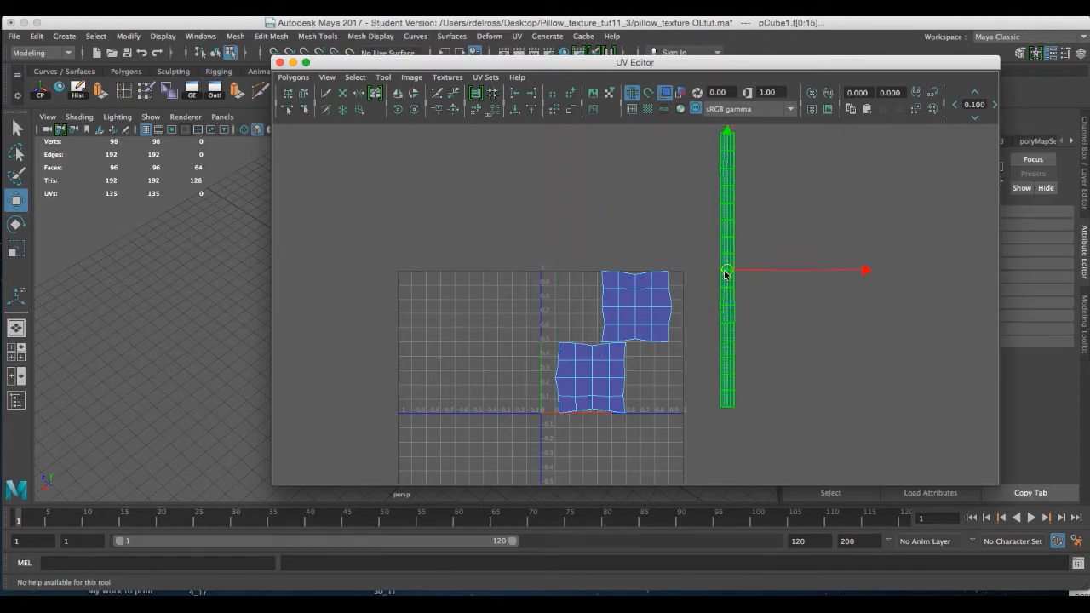
# Shrink the side strip, stack the square shells, and park the strip inside the right edge
pyautogui.moveTo(728, 271); pyautogui.dragTo(708, 307)
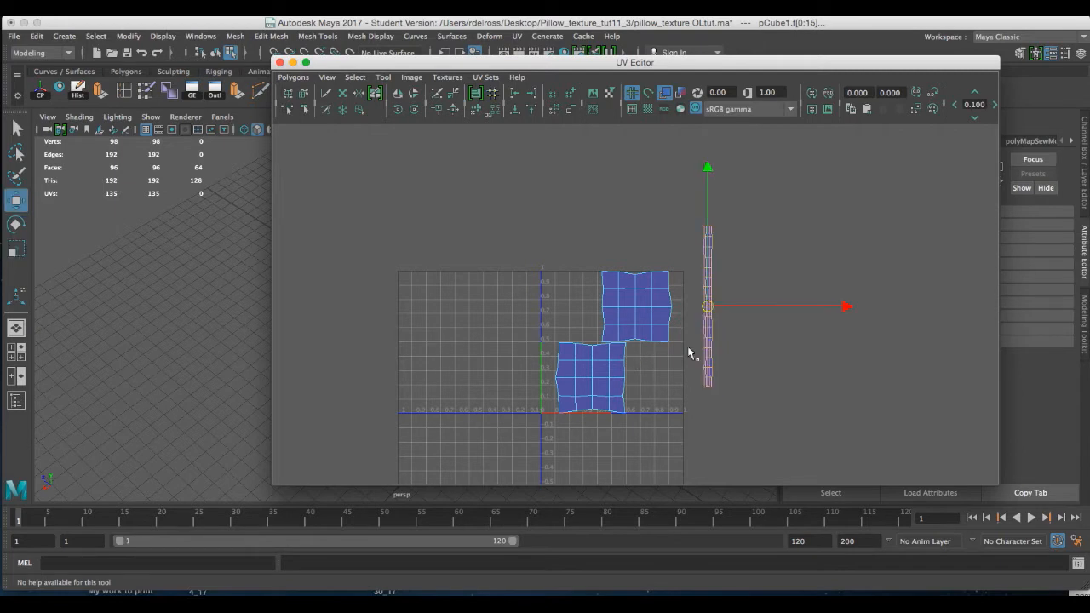
pyautogui.moveTo(707, 307); pyautogui.dragTo(675, 346)
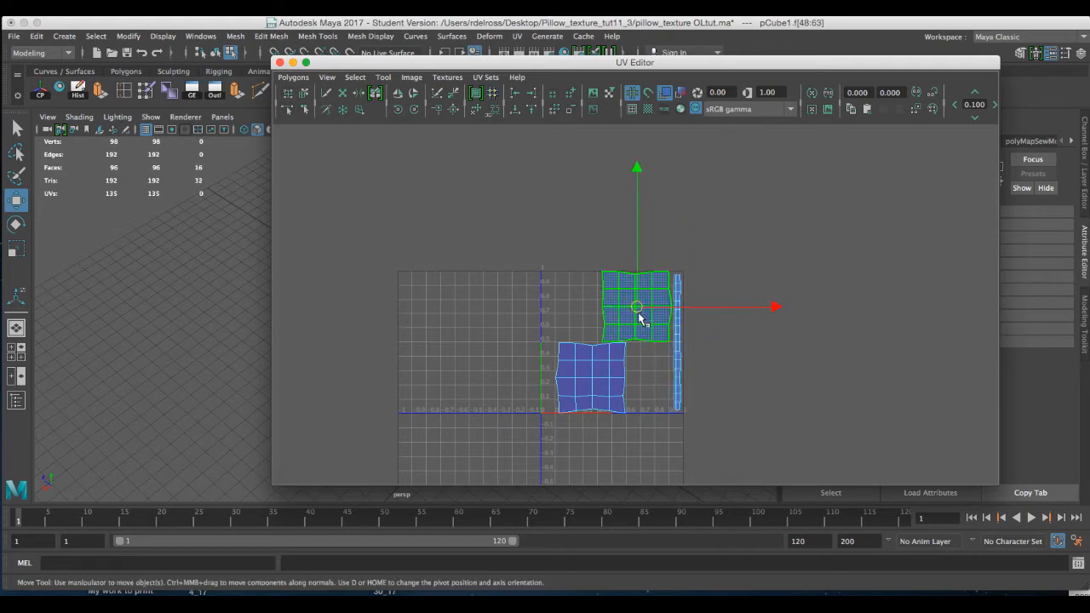
pyautogui.moveTo(637, 307); pyautogui.dragTo(592, 376)
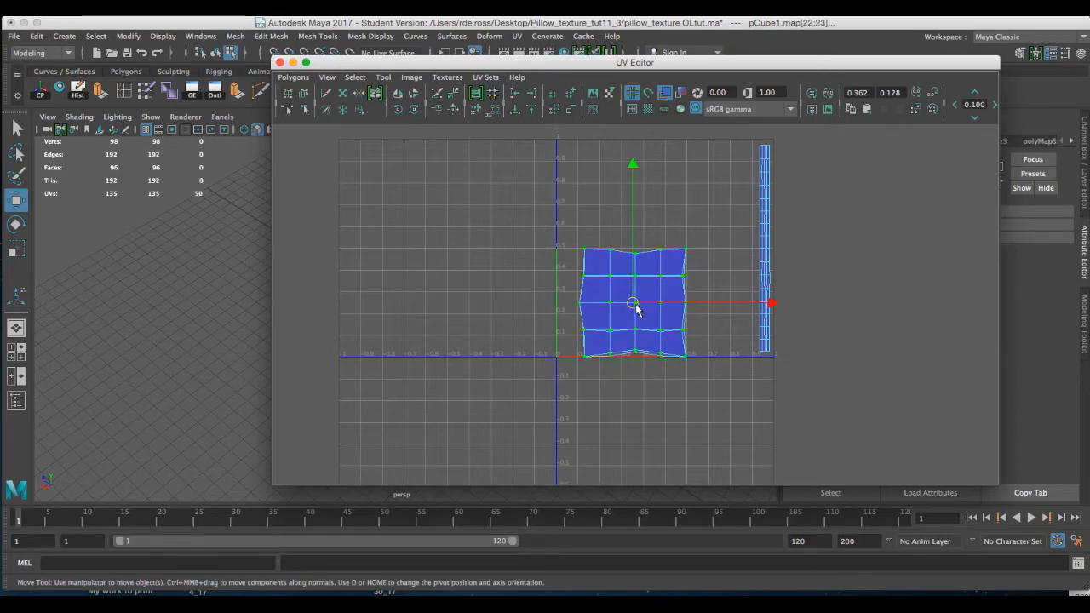
pyautogui.moveTo(633, 304); pyautogui.dragTo(642, 255)
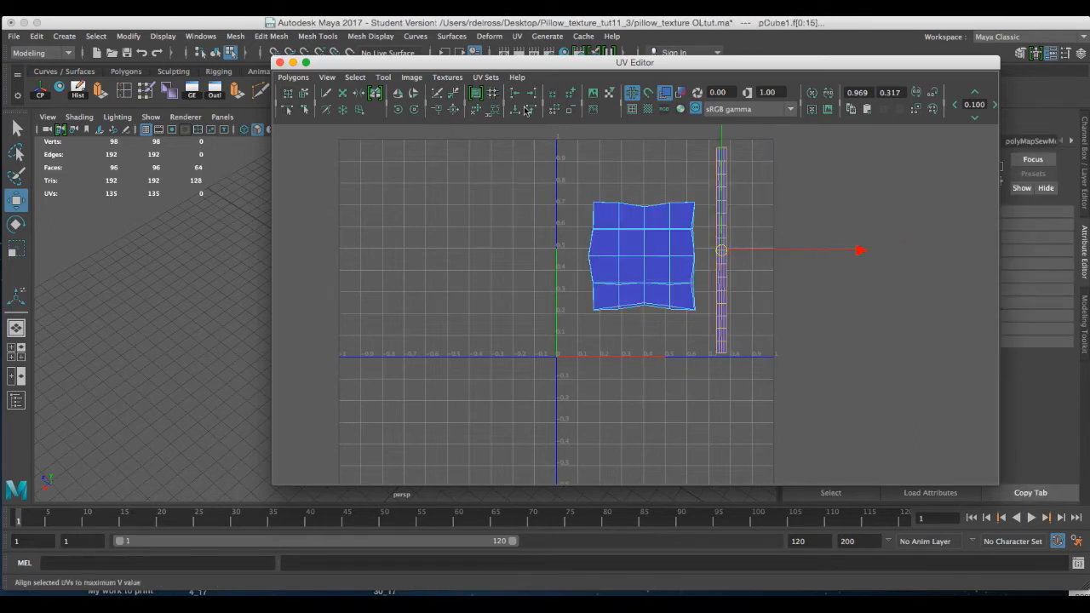
pyautogui.moveTo(635, 61); pyautogui.dragTo(709, 67)
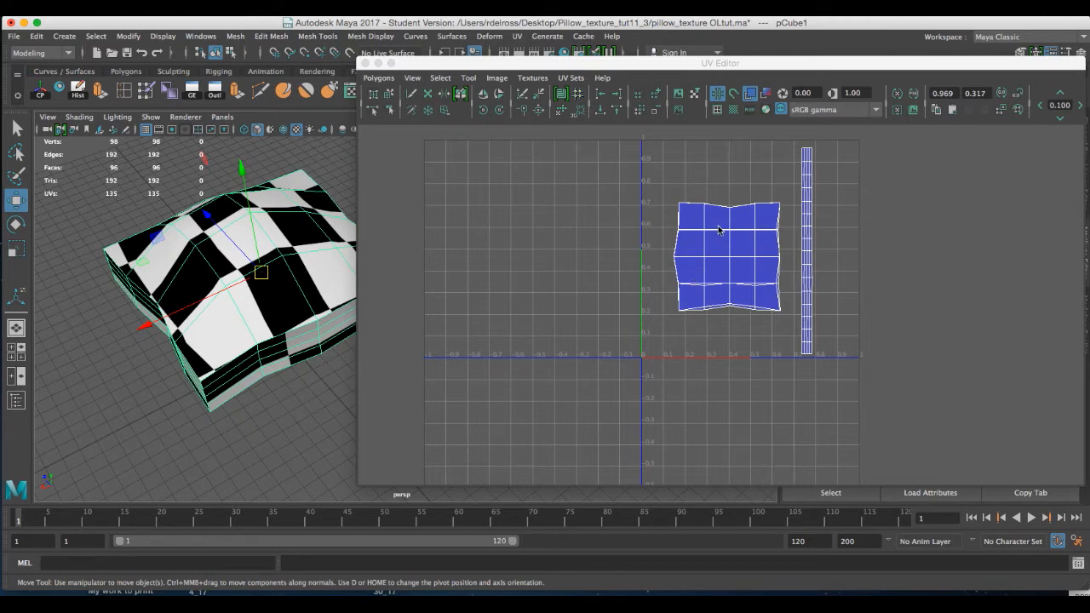
# Start a PSD network and save the image as pillow_skin in Desktop > Pillow_texture_tut11_3
pyautogui.click(496, 78)
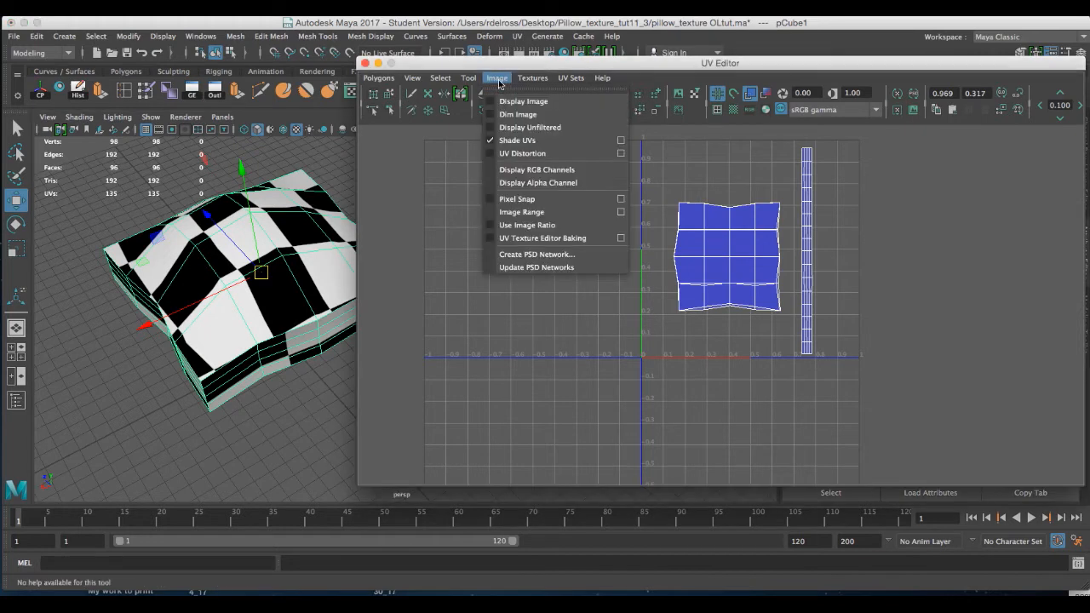
pyautogui.click(537, 254)
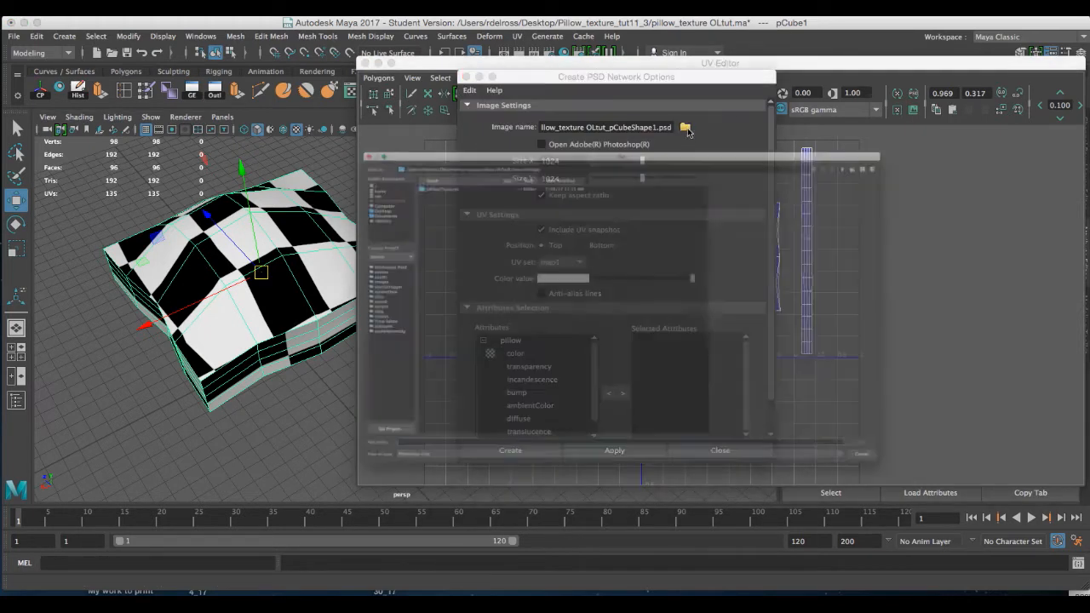
pyautogui.click(685, 126)
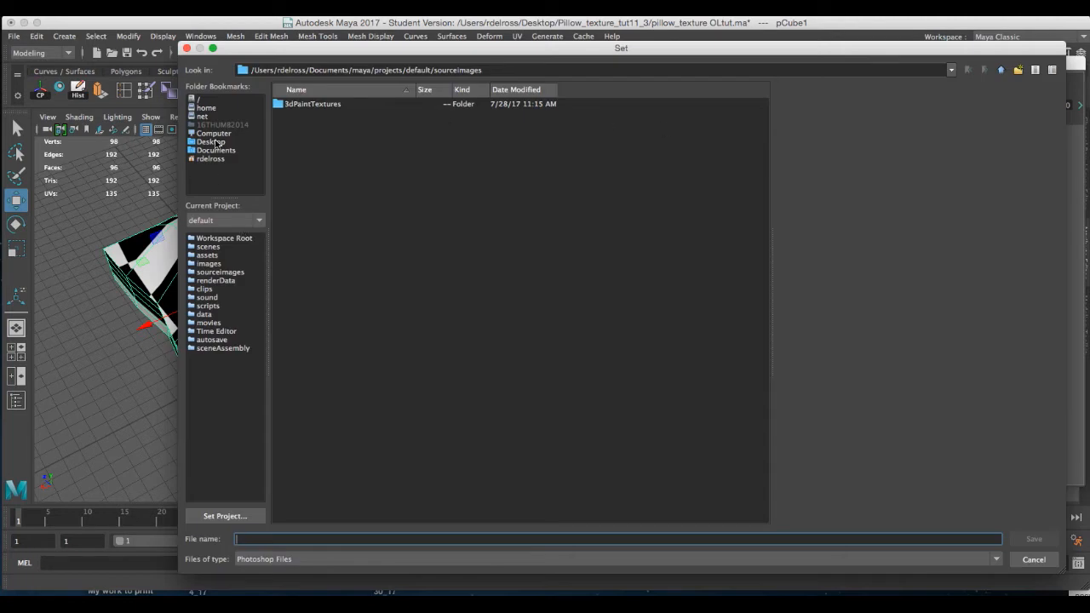
pyautogui.click(209, 141)
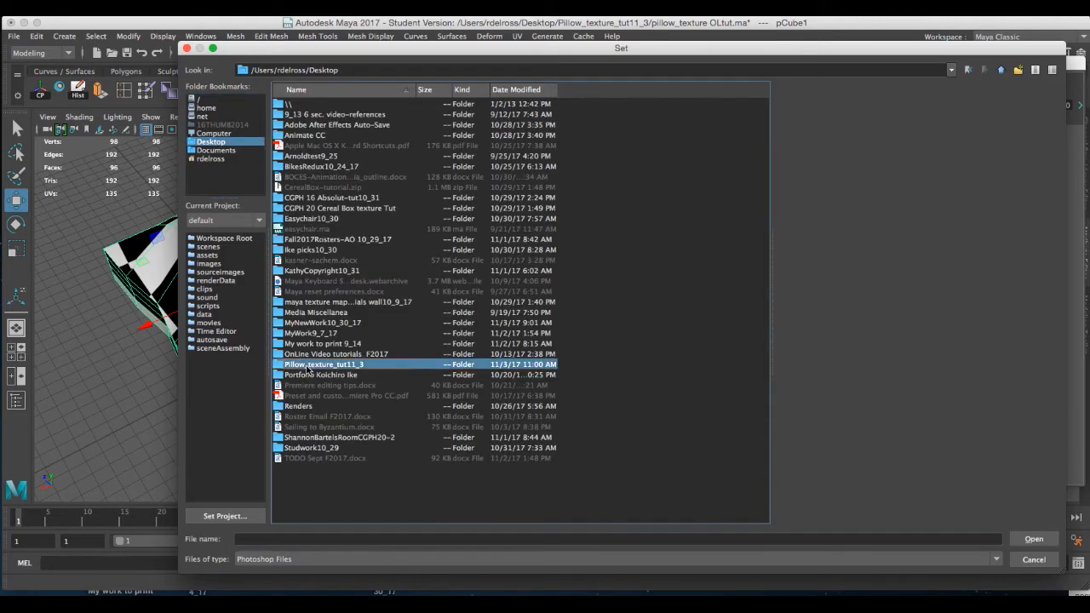
pyautogui.doubleClick(321, 365)
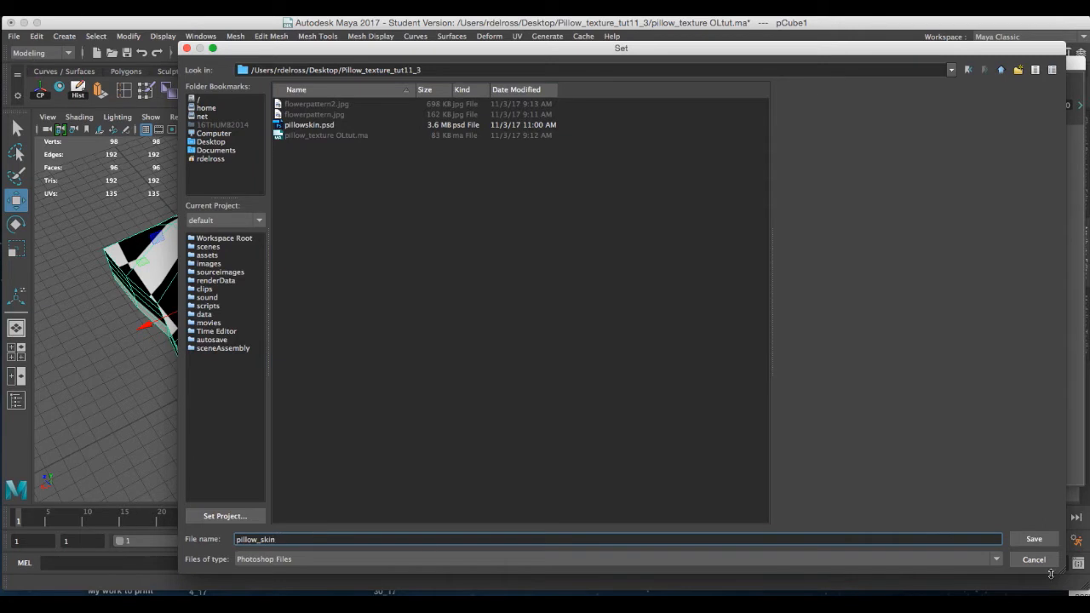
pyautogui.click(1034, 538)
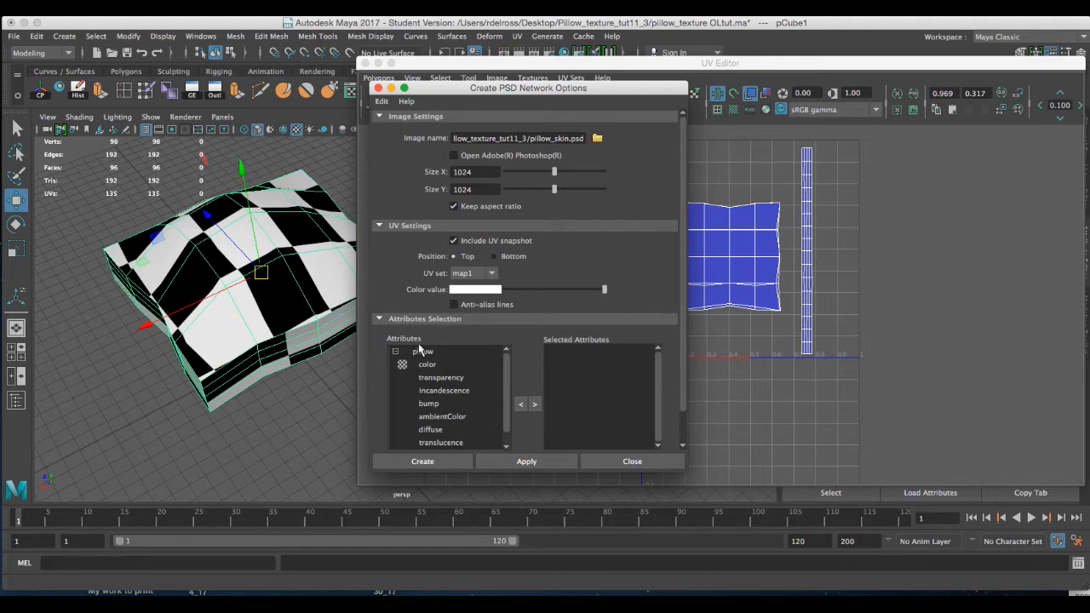
# Add the color attribute, apply to create pillow_skin.psd, and close the options window
pyautogui.click(427, 364)
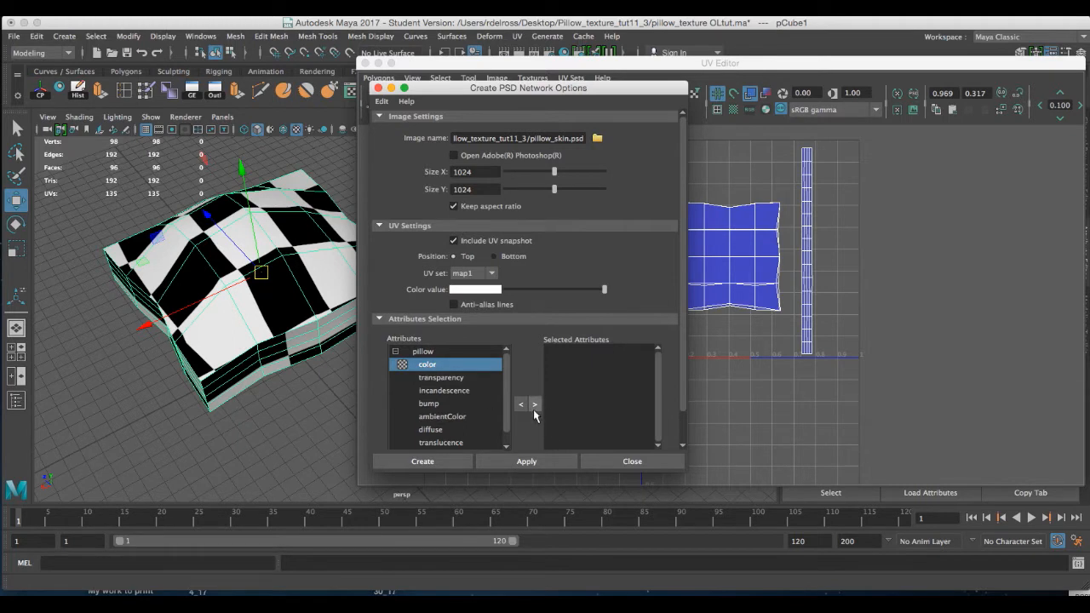
pyautogui.moveTo(536, 411)
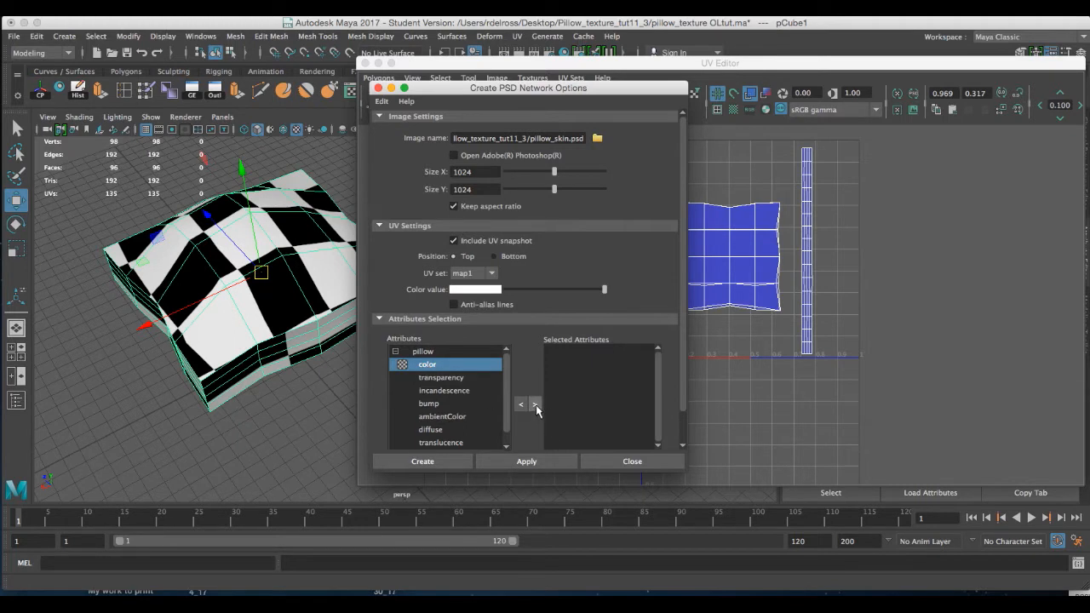
pyautogui.click(535, 405)
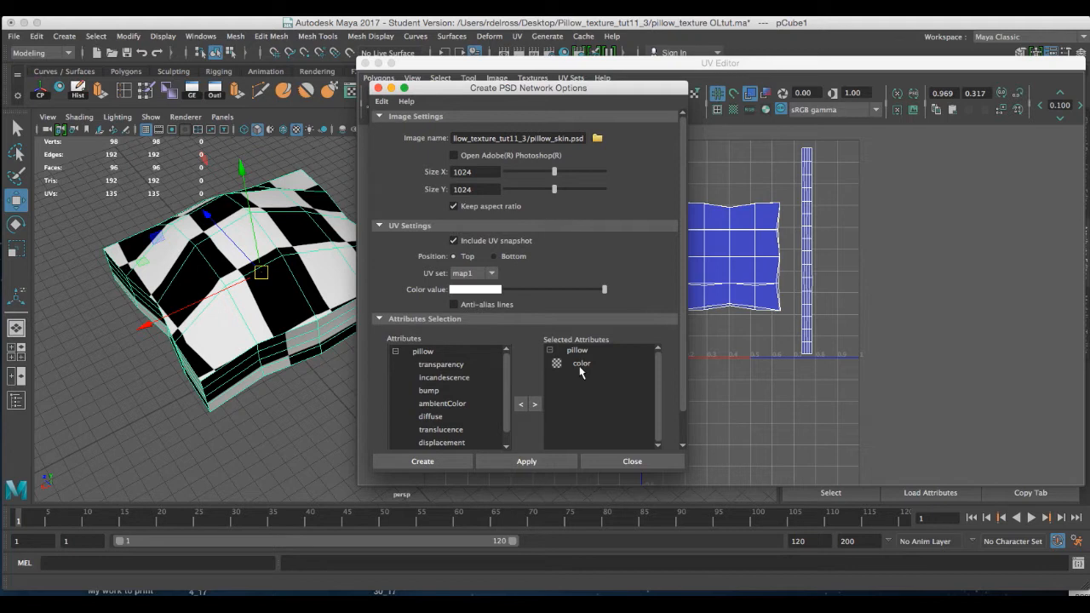
pyautogui.click(527, 460)
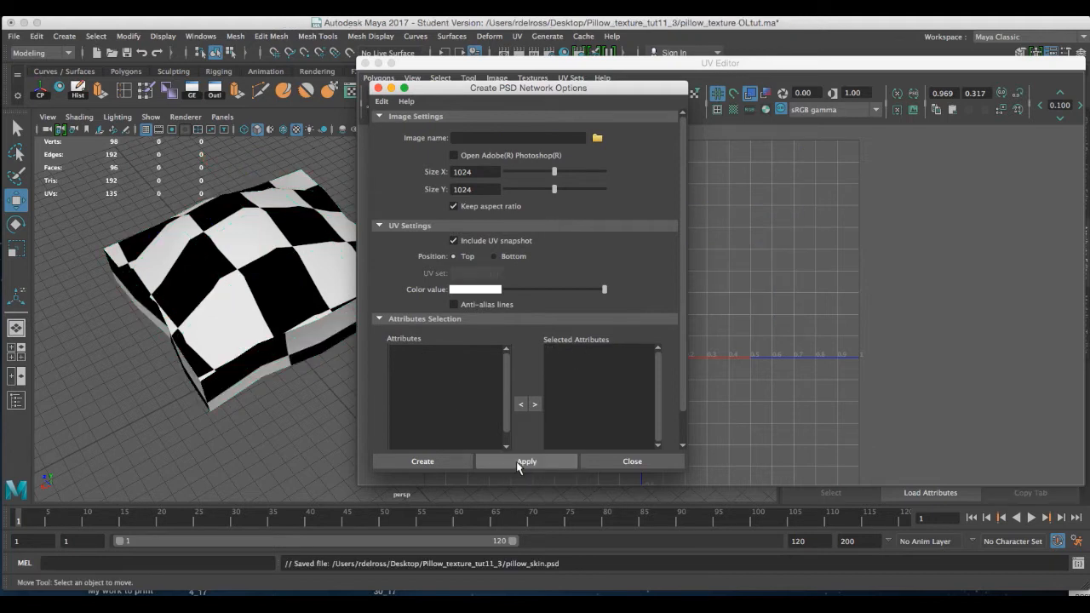
pyautogui.moveTo(528, 87); pyautogui.dragTo(617, 106)
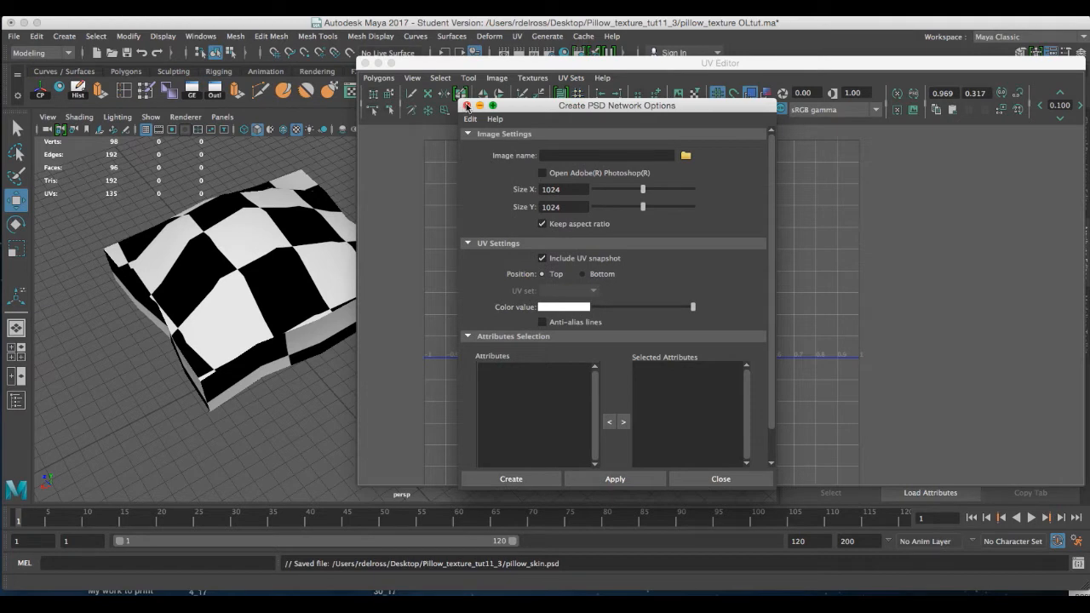
pyautogui.click(720, 479)
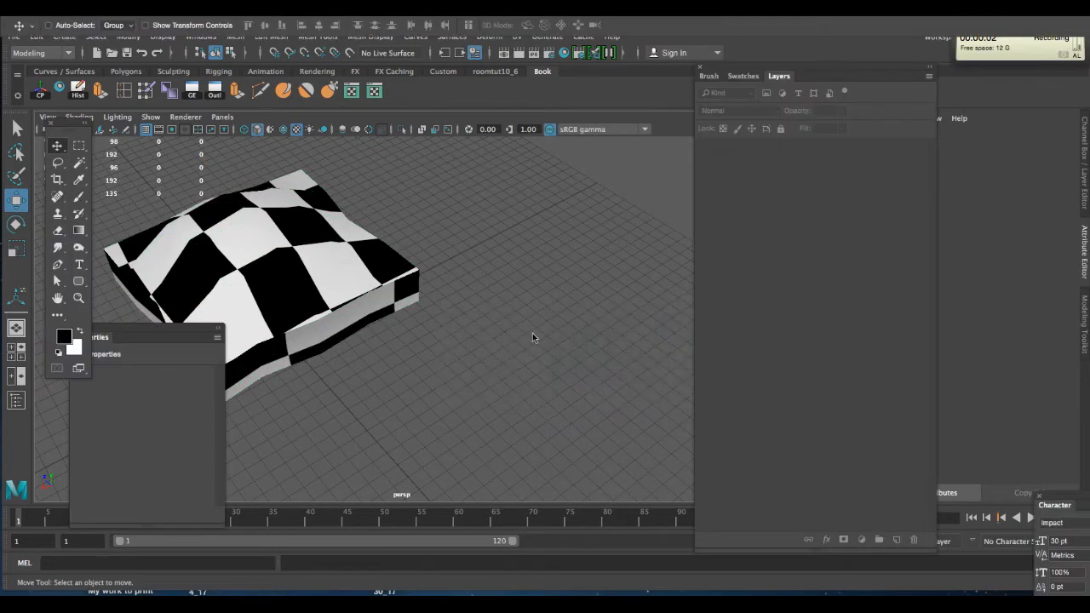
# Open pillow_skin.psd in Photoshop and select Layer 1
pyautogui.click(17, 24)
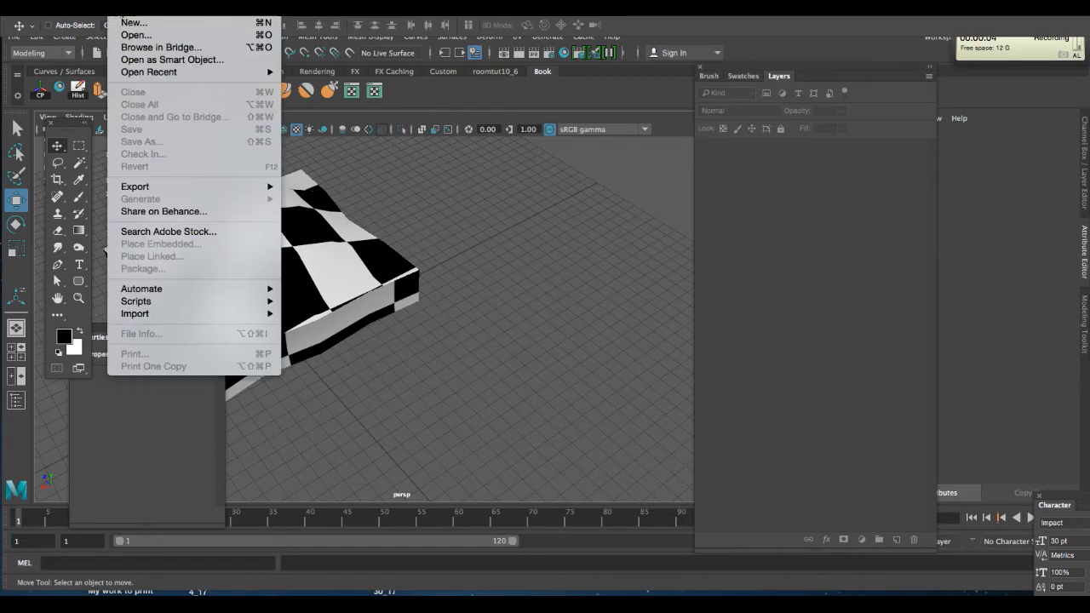
pyautogui.click(134, 34)
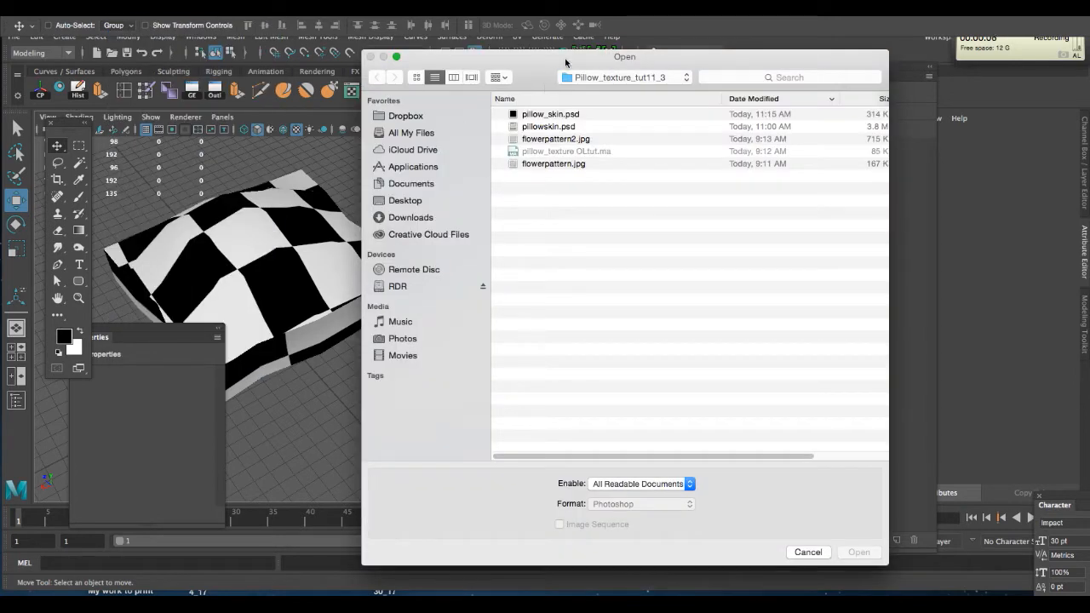
pyautogui.click(551, 113)
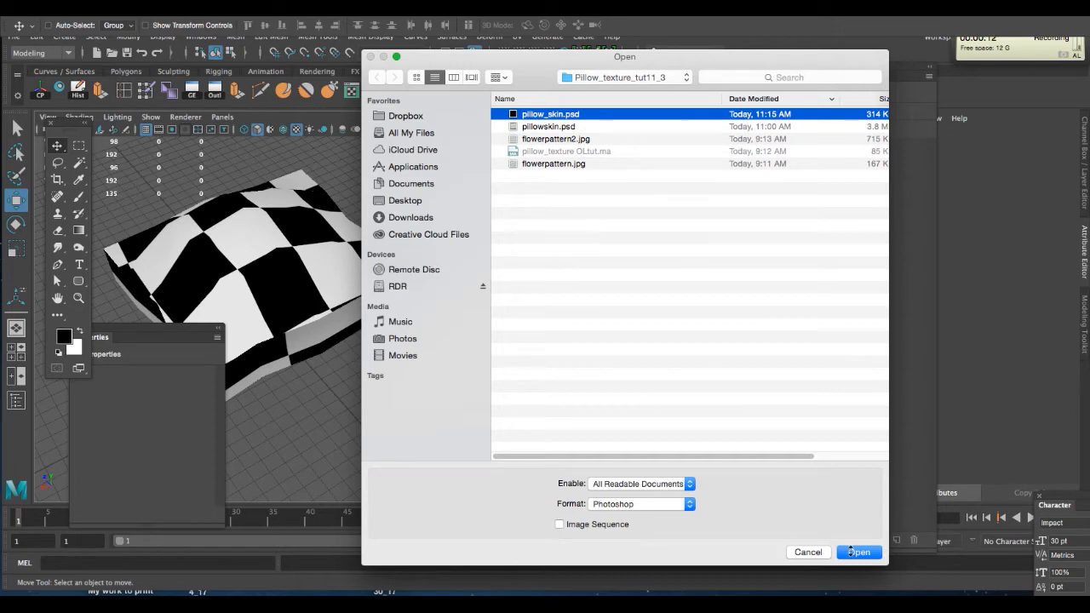
pyautogui.click(859, 552)
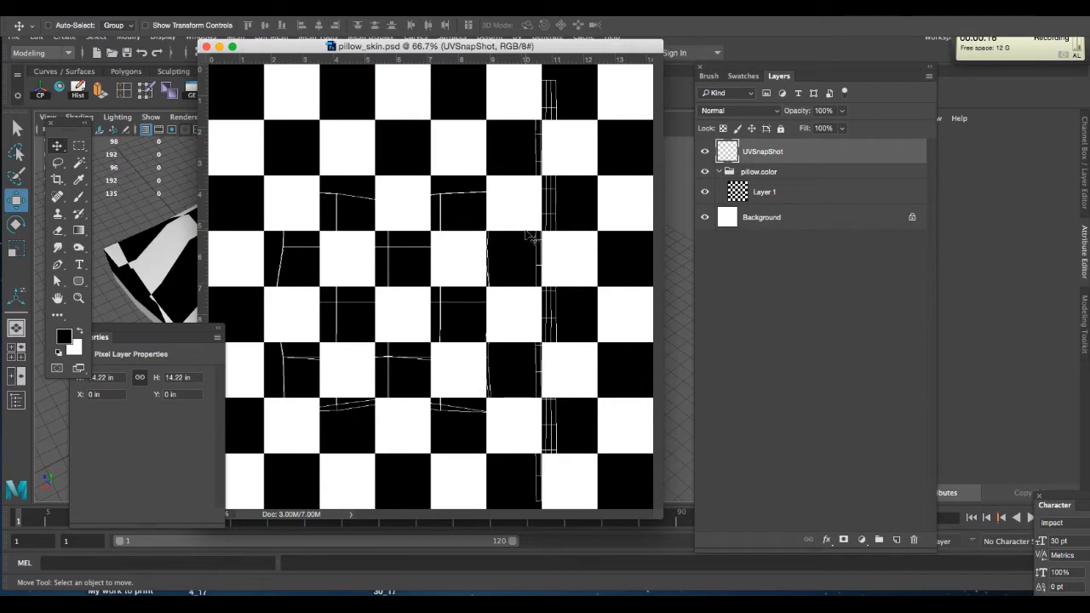
pyautogui.click(764, 191)
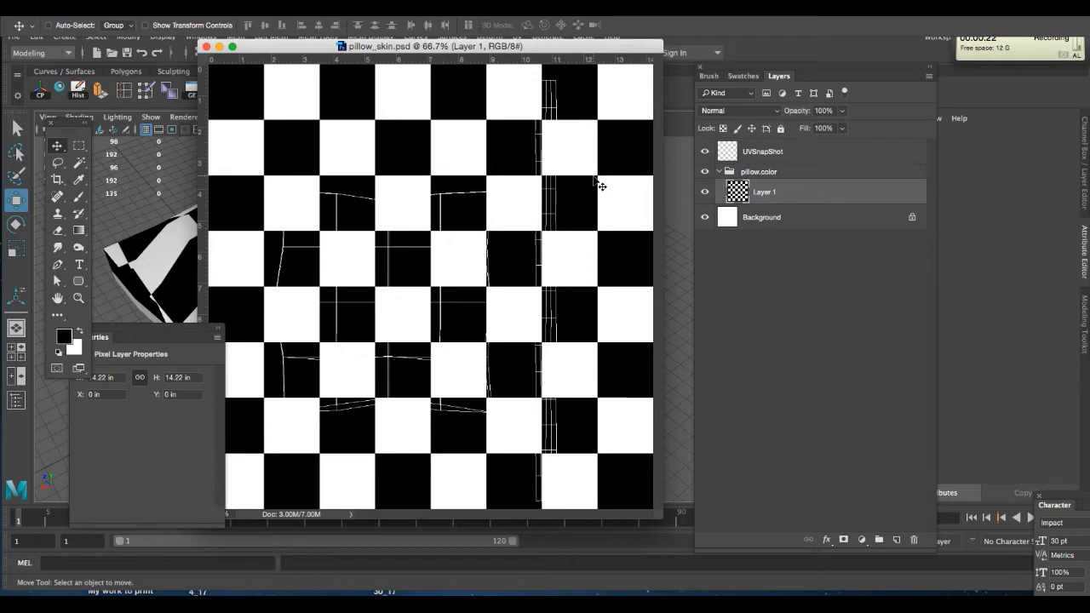
pyautogui.moveTo(479, 260)
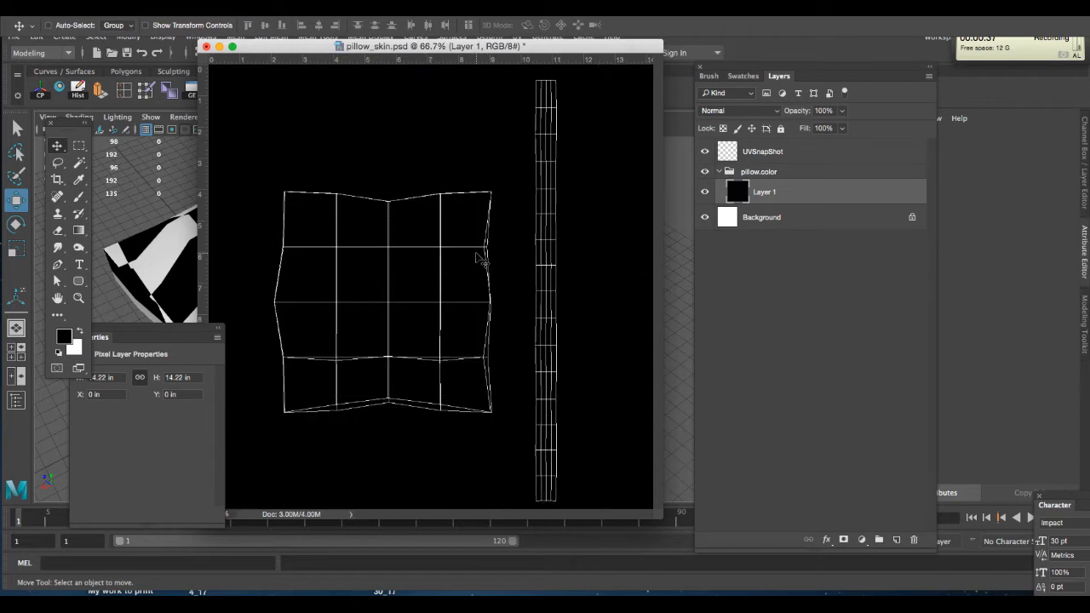
pyautogui.moveTo(690, 224)
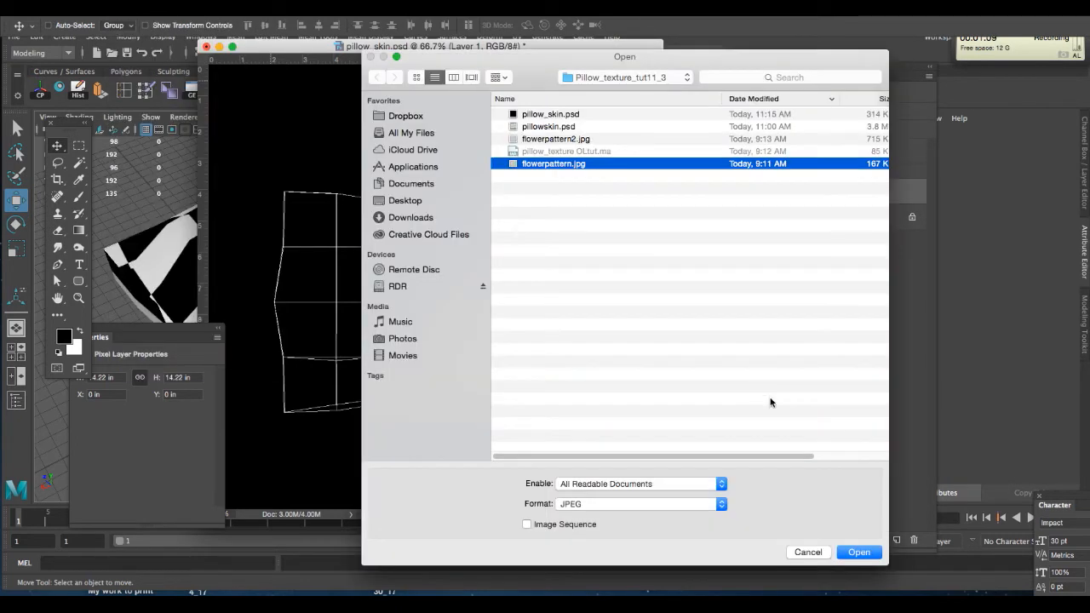
# Open flowerpattern.jpg to place it as Layer 2 in the pillow.color group
pyautogui.click(858, 552)
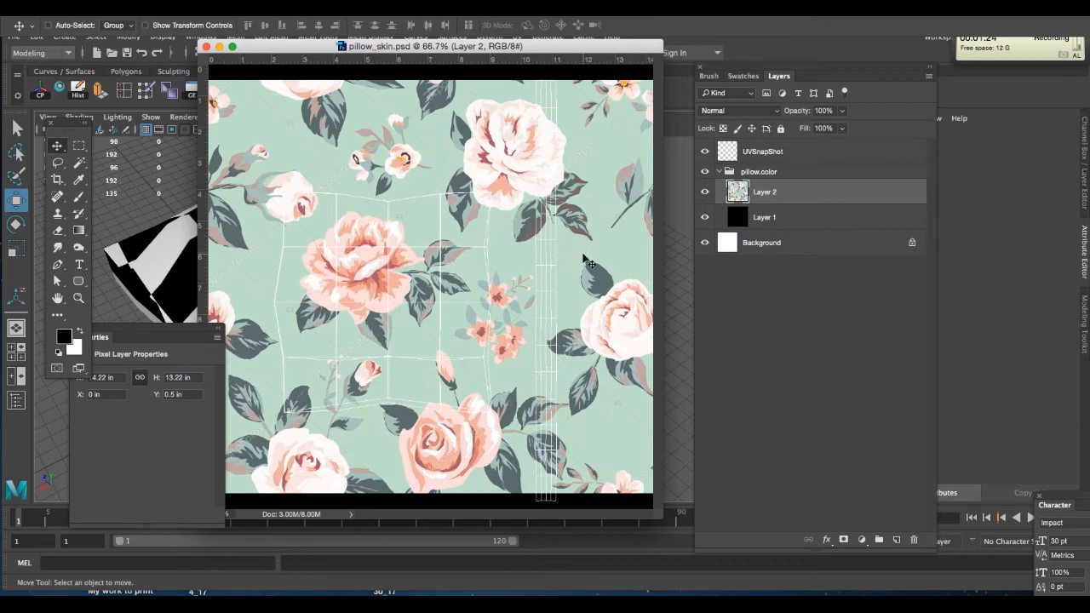
pyautogui.moveTo(370, 298)
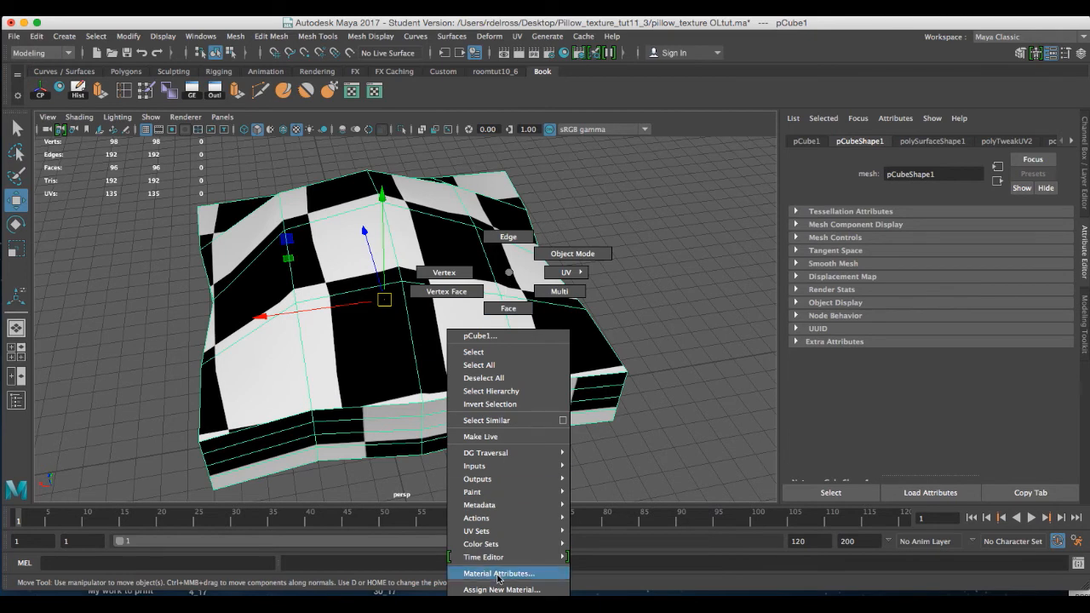
# Refresh the PSD texture from Material Attributes, preview smooth, and deselect the pillow
pyautogui.click(498, 573)
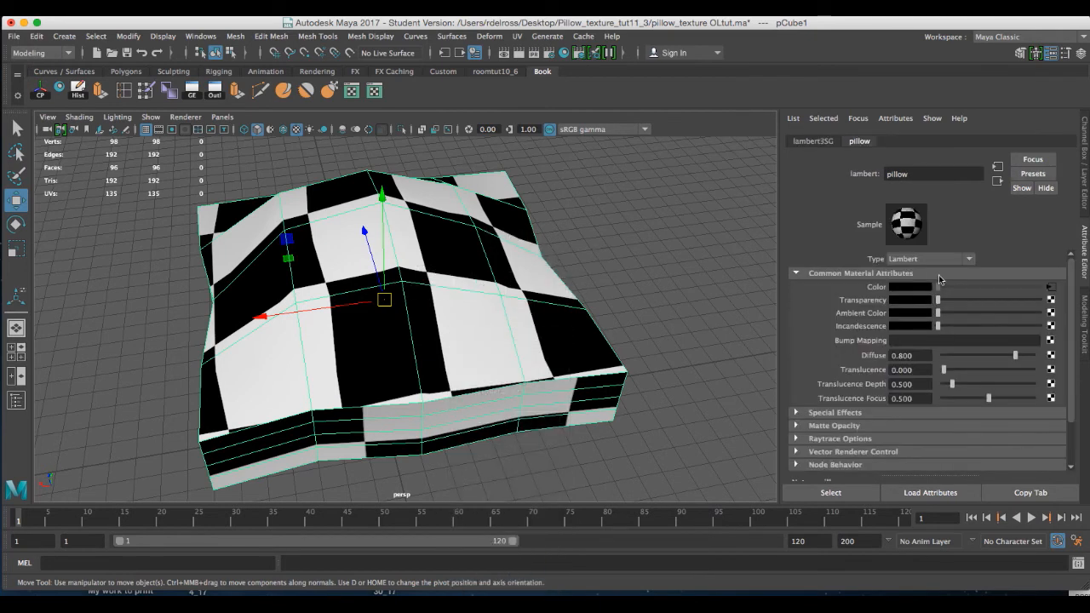
pyautogui.moveTo(1056, 297)
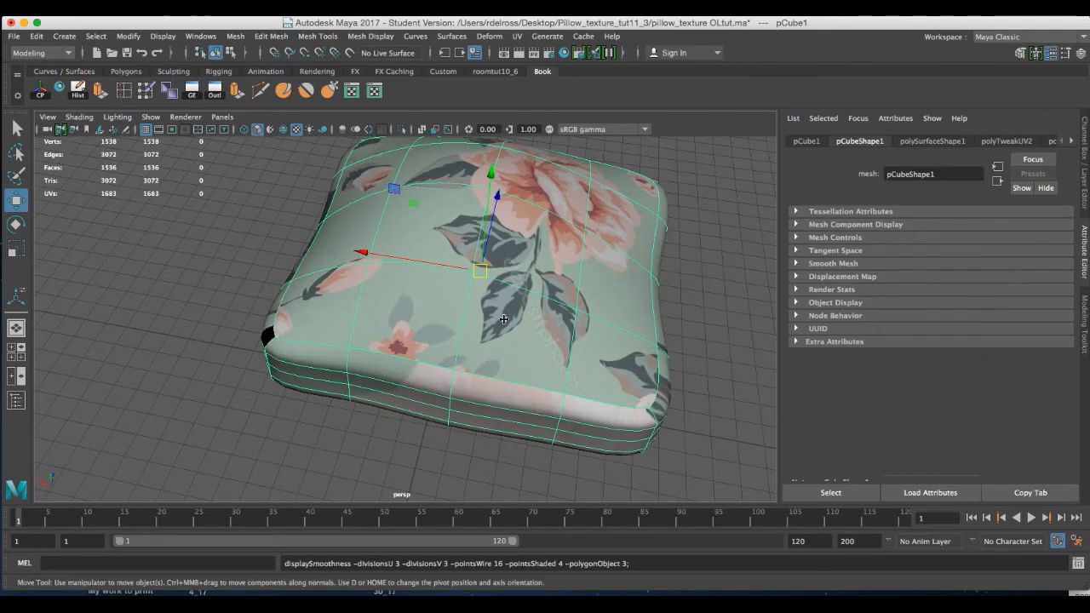
pyautogui.click(220, 298)
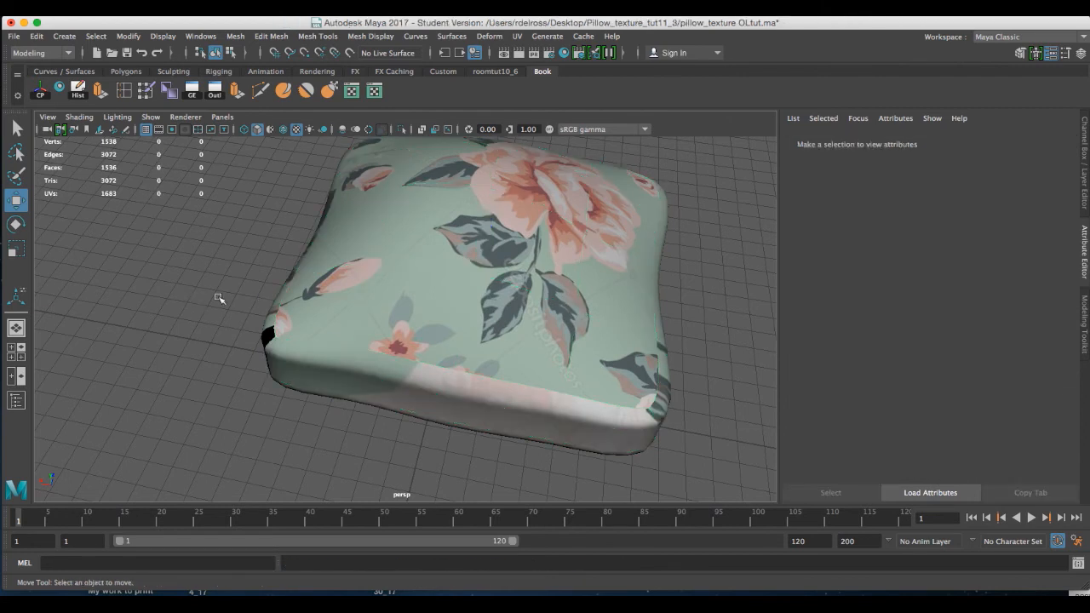